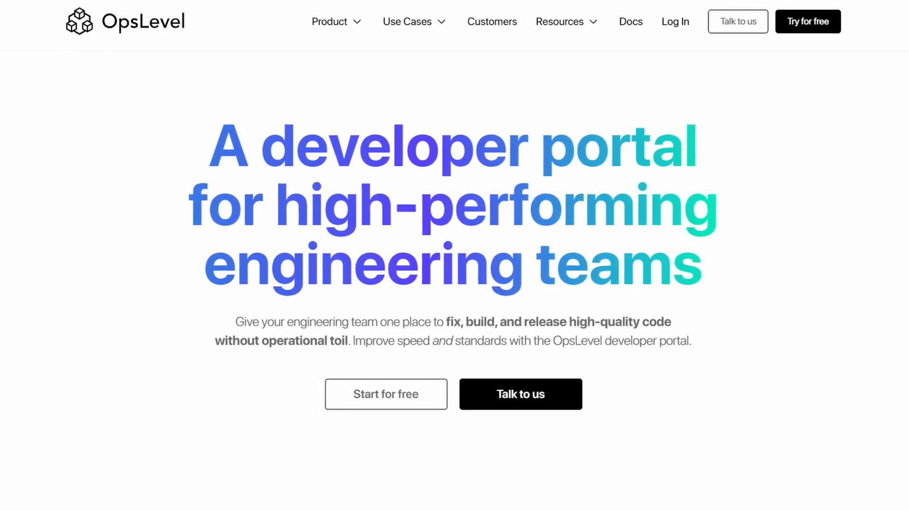
Step: Scroll through the service catalogue list of 28 services with their levels, owners and tiers
scroll(down, 3)
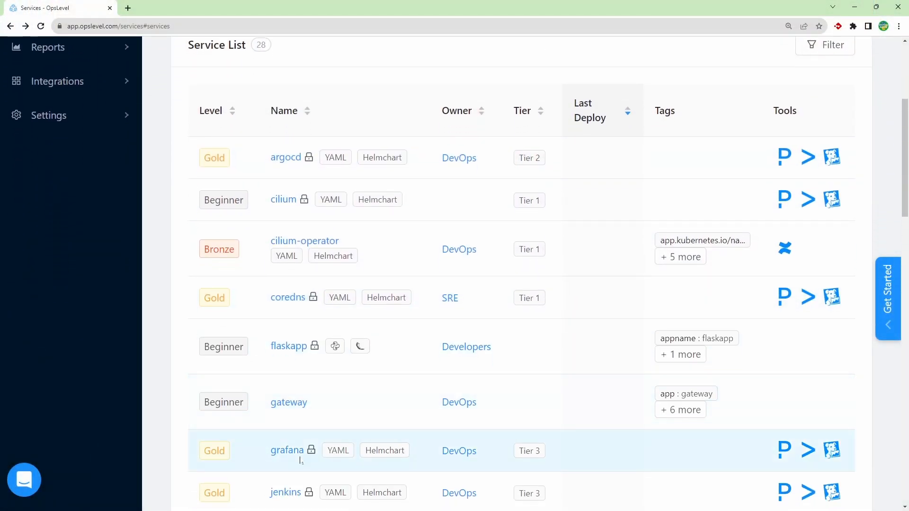
Step: Review the grafana service's details and its operational tools and deploys
click(287, 451)
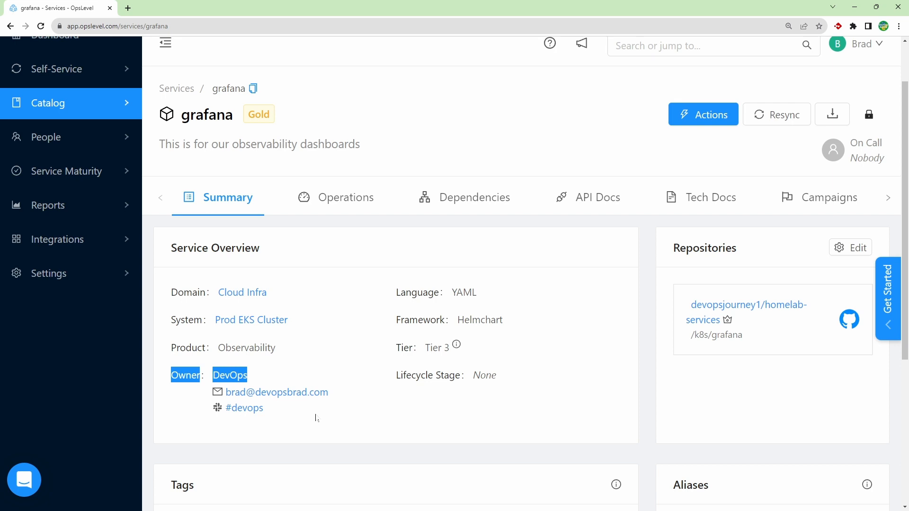
click(348, 197)
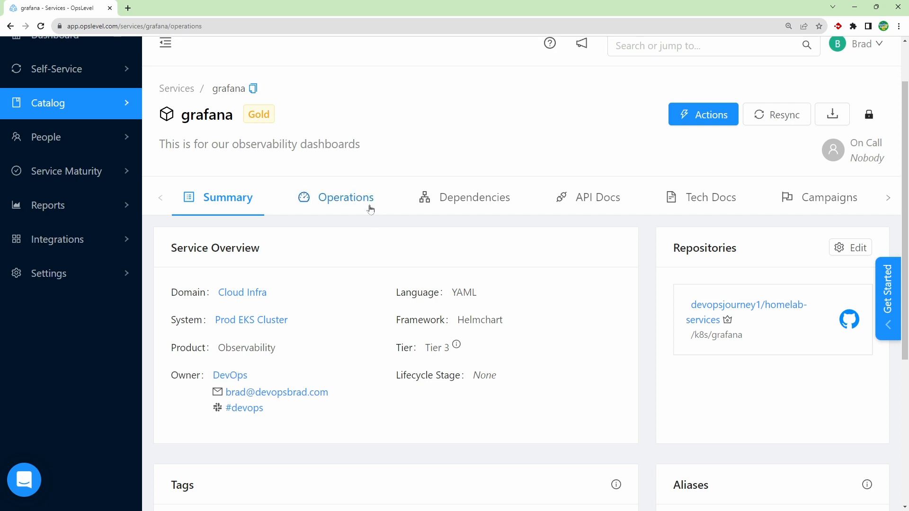
click(347, 197)
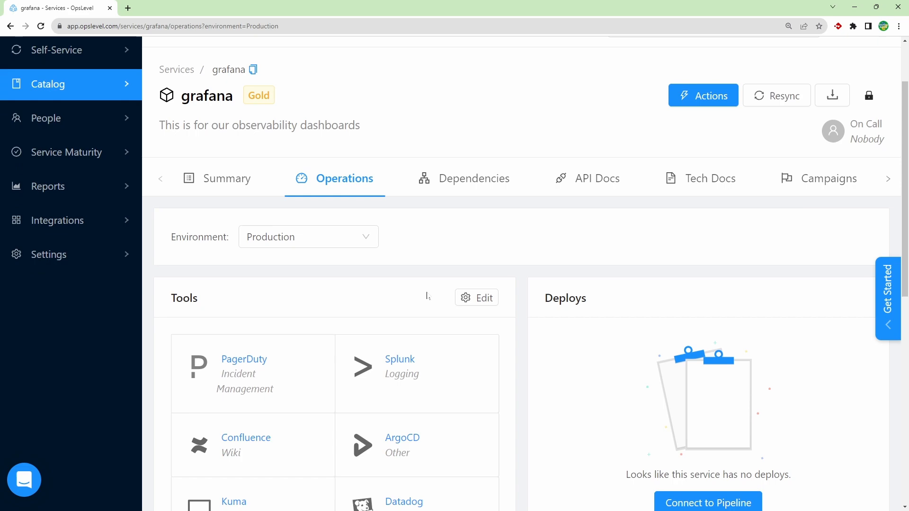
scroll(down, 3)
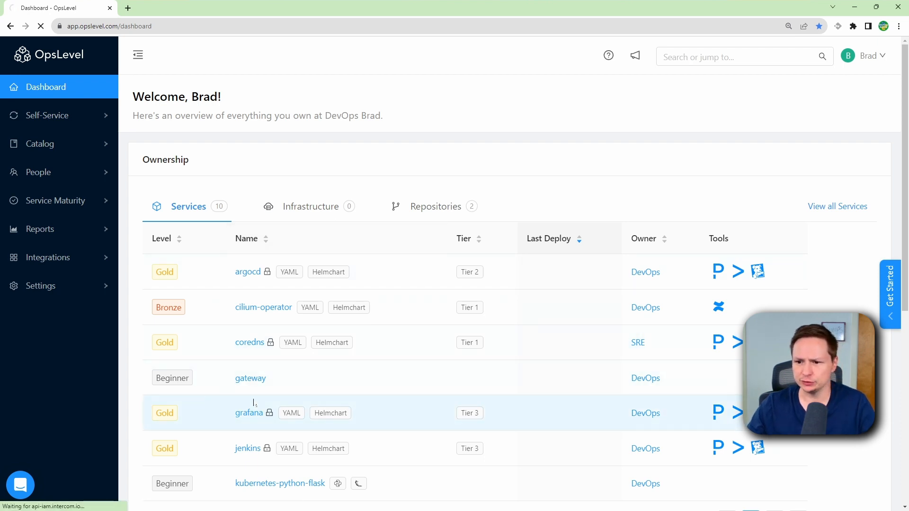
Step: Go to the grafana service page from the dashboard ownership table
click(249, 413)
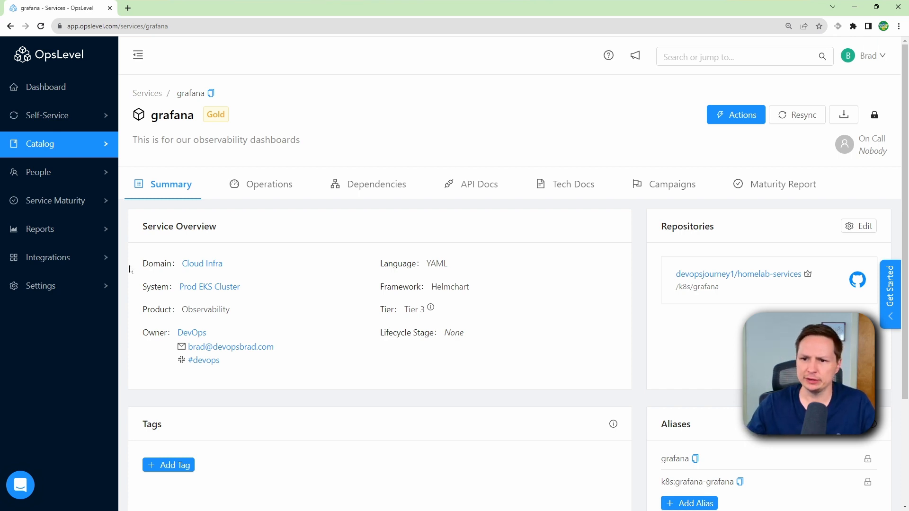
mouse_move(431, 428)
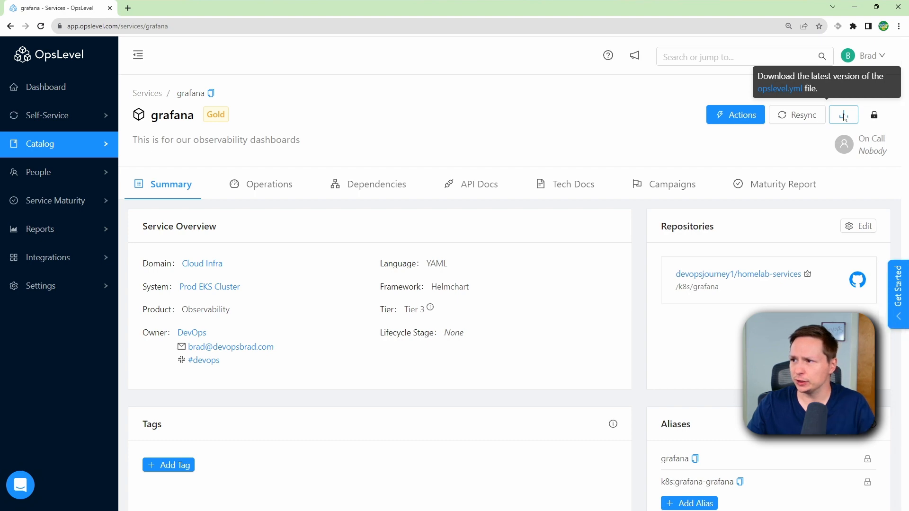
click(843, 115)
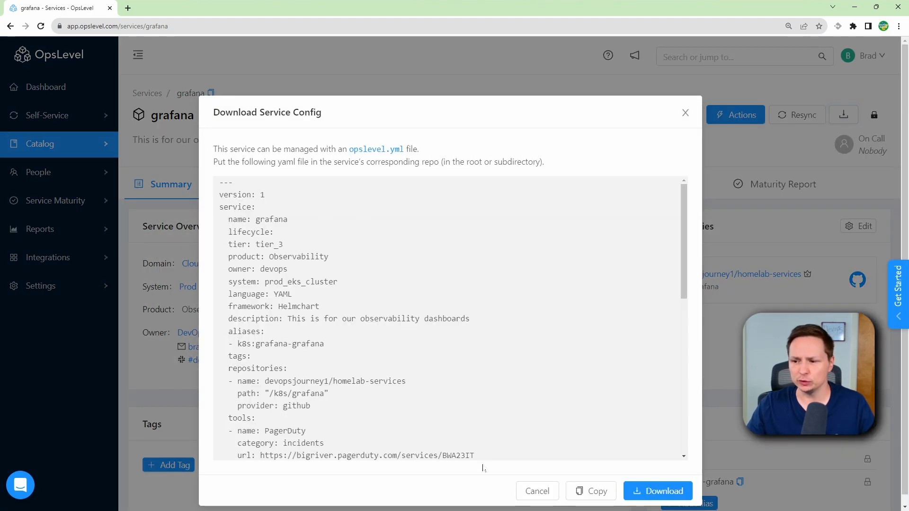
click(590, 491)
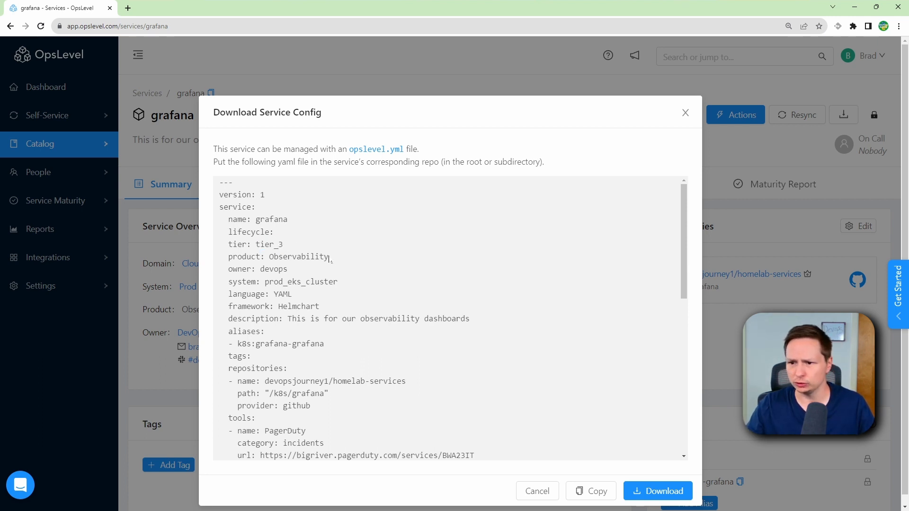
scroll(down, 3)
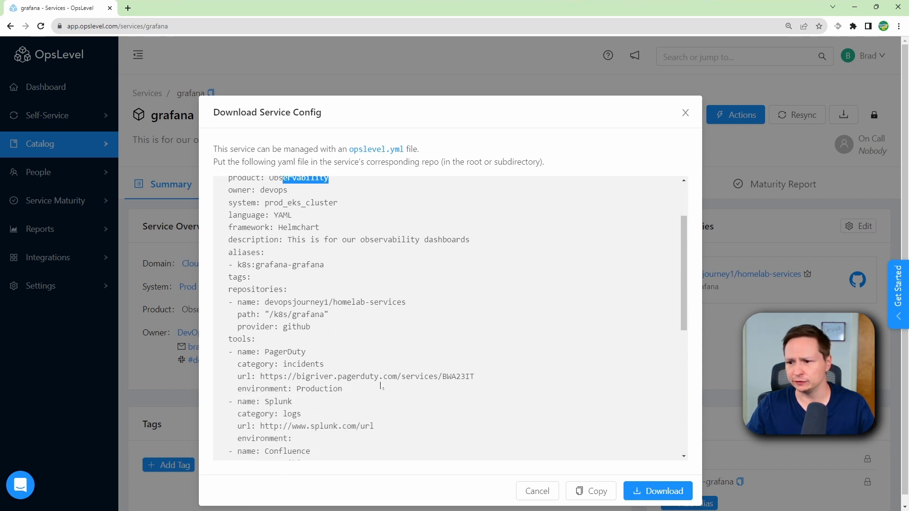
scroll(down, 3)
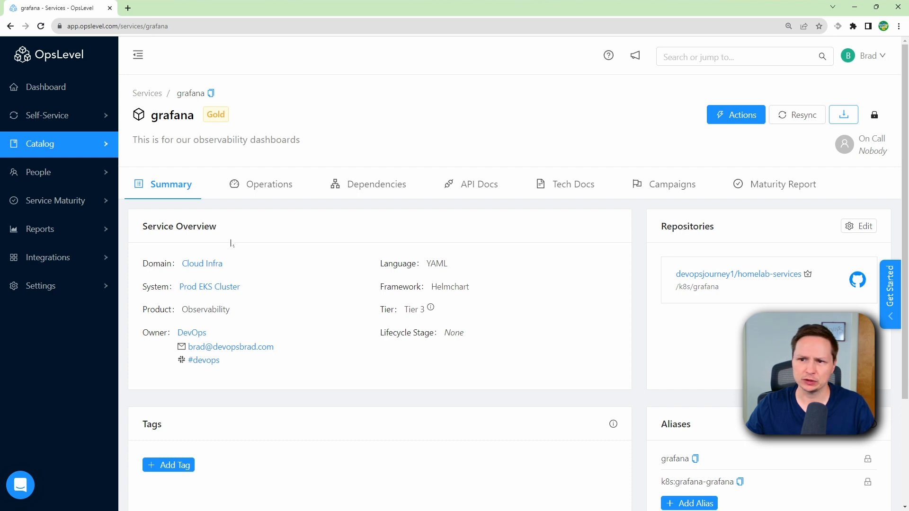
Step: View grafana's operations page and keep the Production environment selected
click(268, 184)
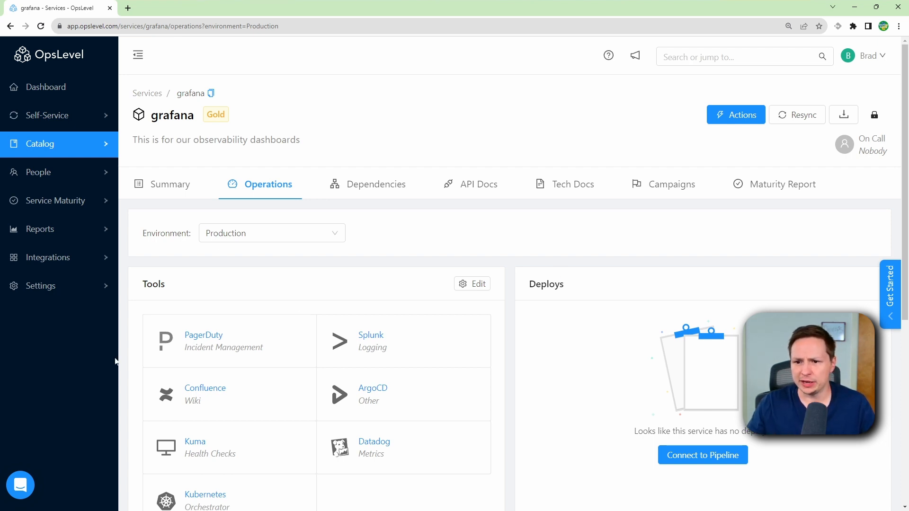
scroll(down, 3)
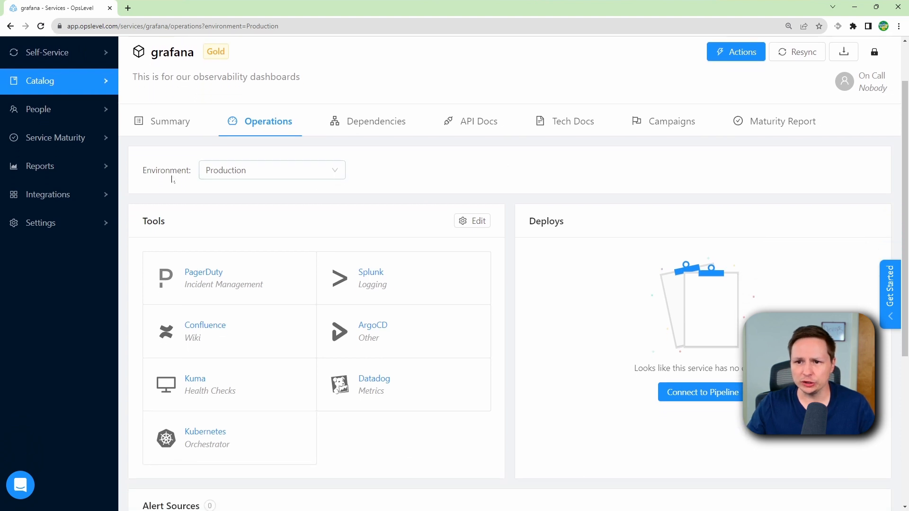
click(271, 169)
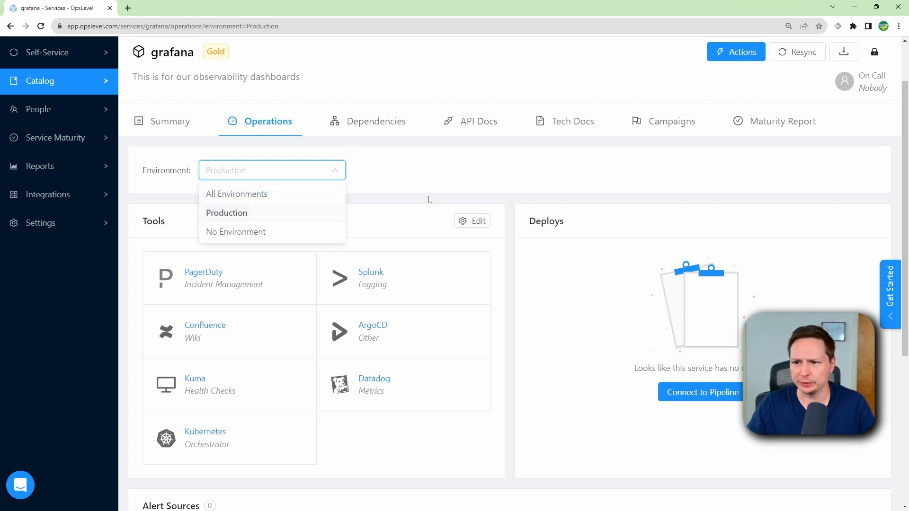
click(226, 213)
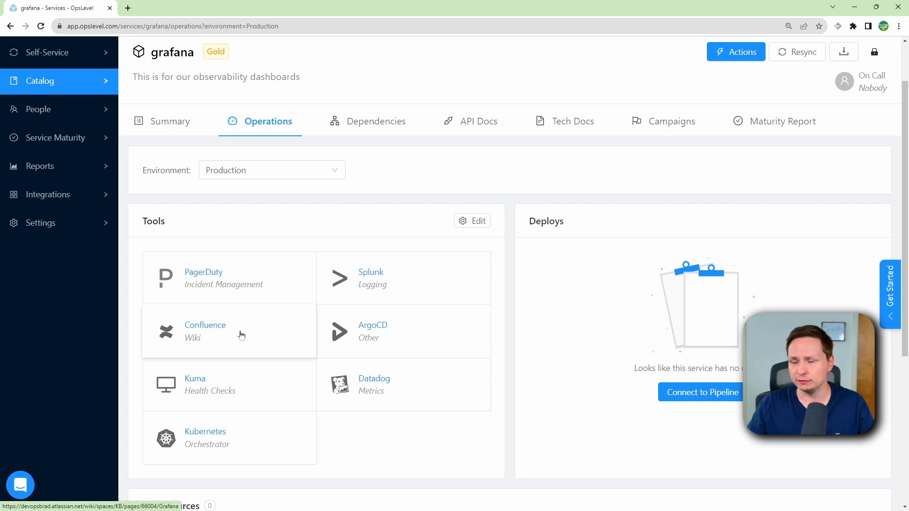
Step: Launch grafana's Confluence wiki, Argo CD and Kuma health-check tools in new tabs
click(205, 325)
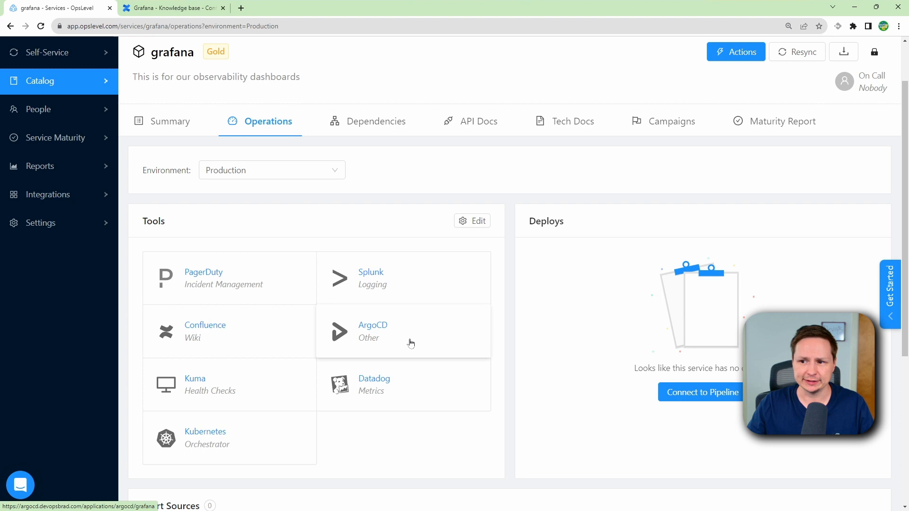
click(373, 325)
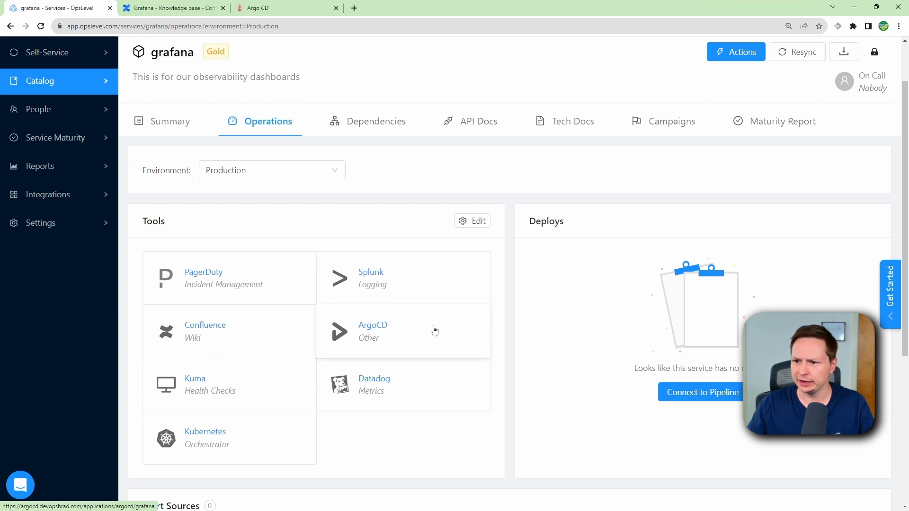
mouse_move(270, 396)
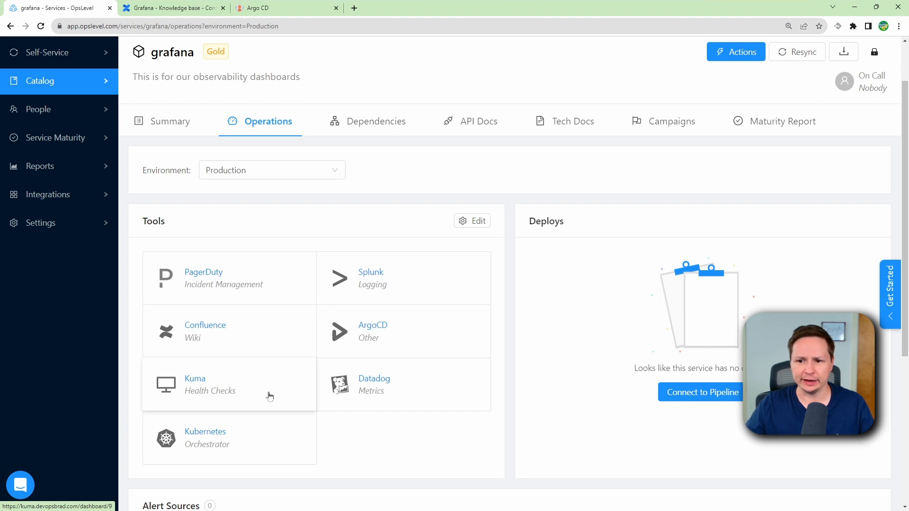
click(195, 379)
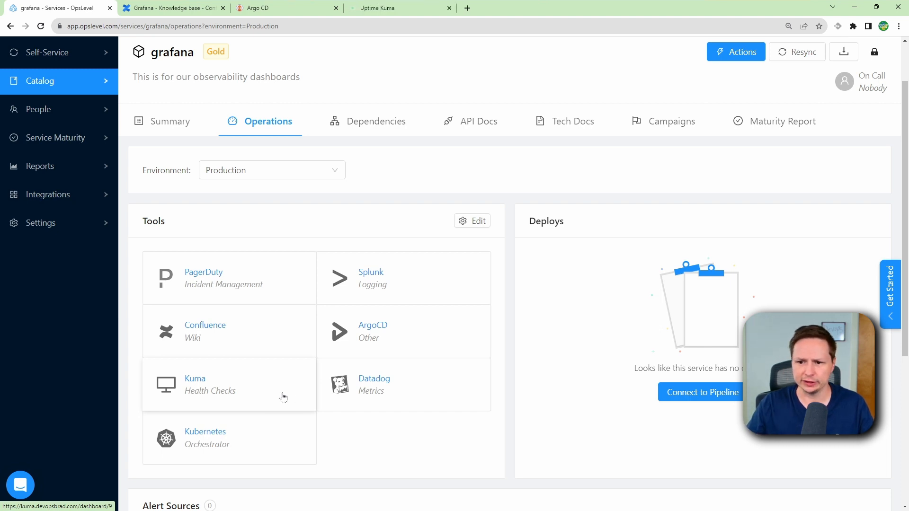
Step: Read through the Grafana Confluence knowledge-base page, then bring up its Uptime Kuma monitor
click(172, 7)
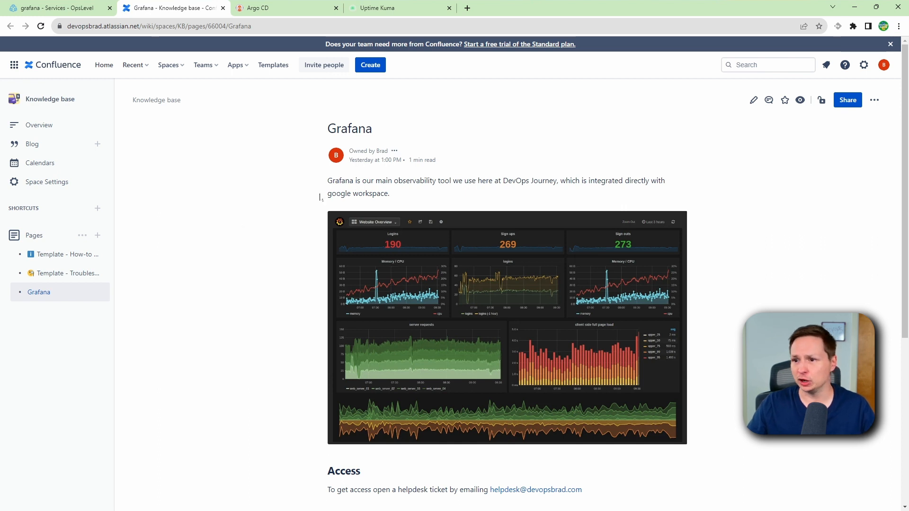
scroll(down, 3)
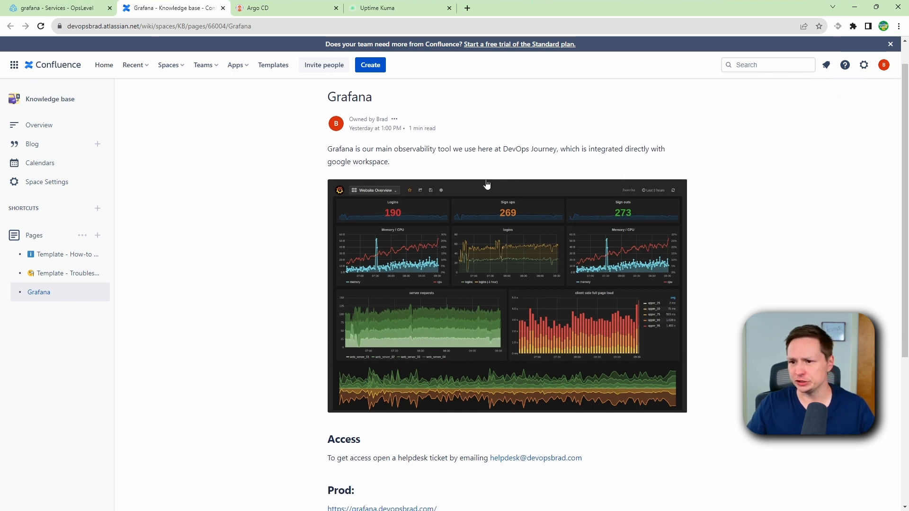
scroll(down, 3)
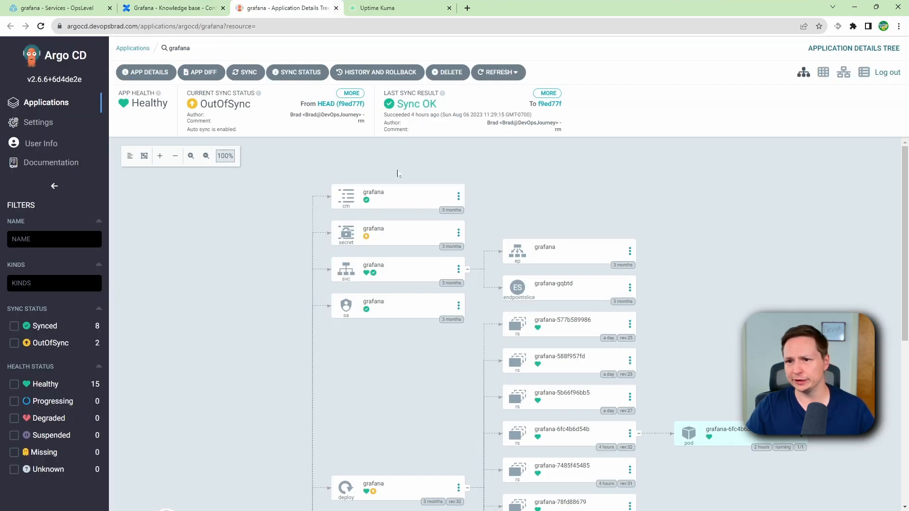
click(377, 7)
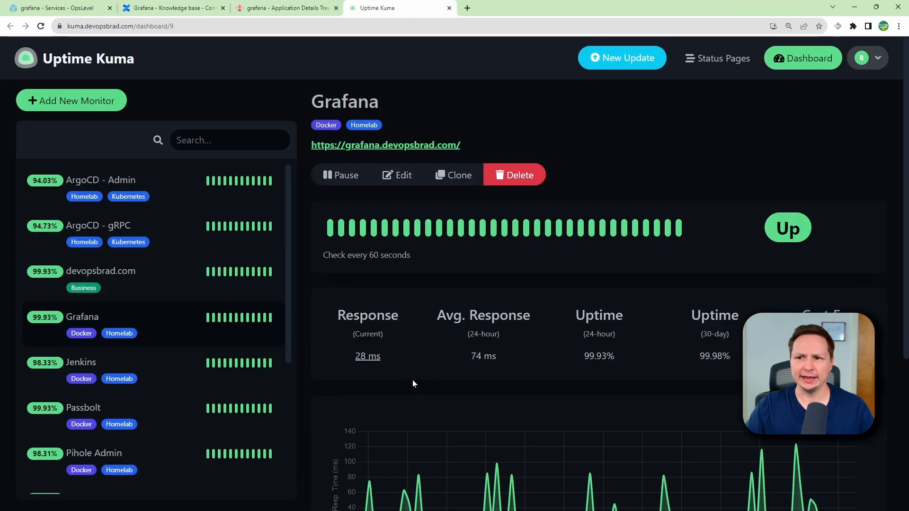
mouse_move(387, 379)
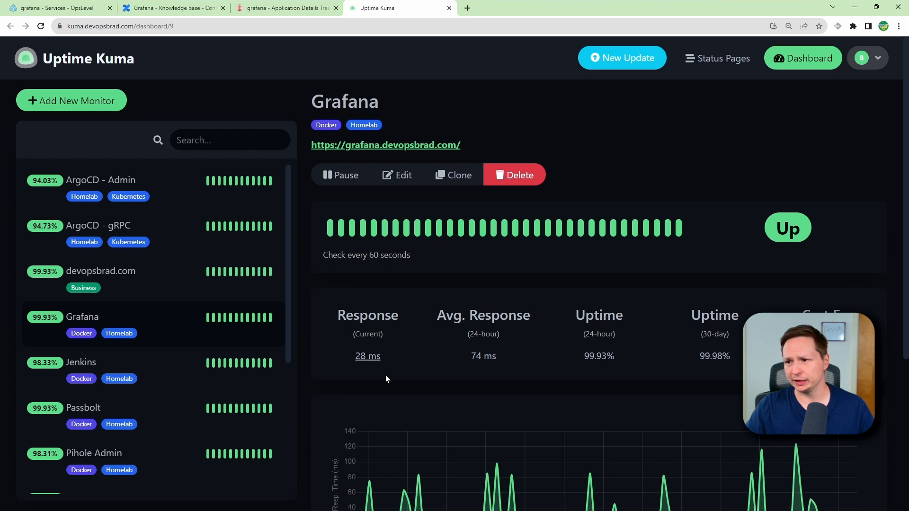
mouse_move(470, 411)
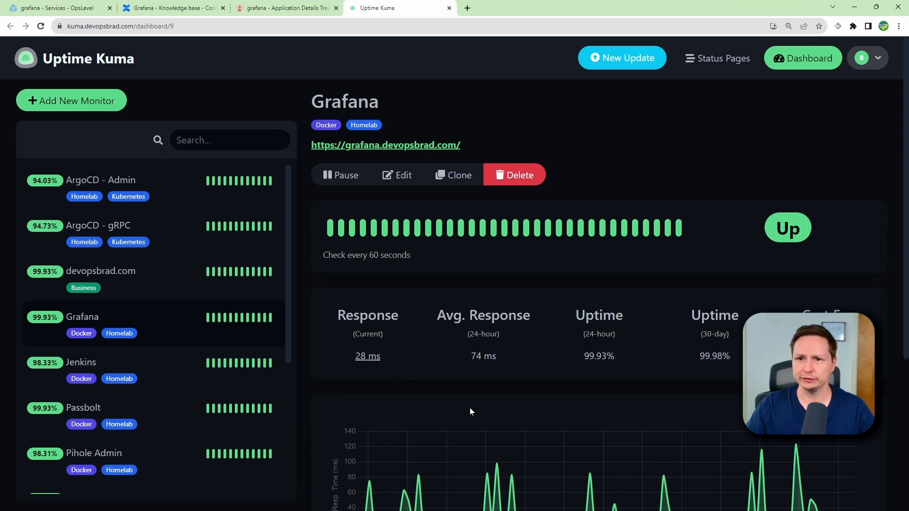
Step: Return to the OpsLevel grafana operations page after reviewing the Uptime Kuma monitor
click(54, 7)
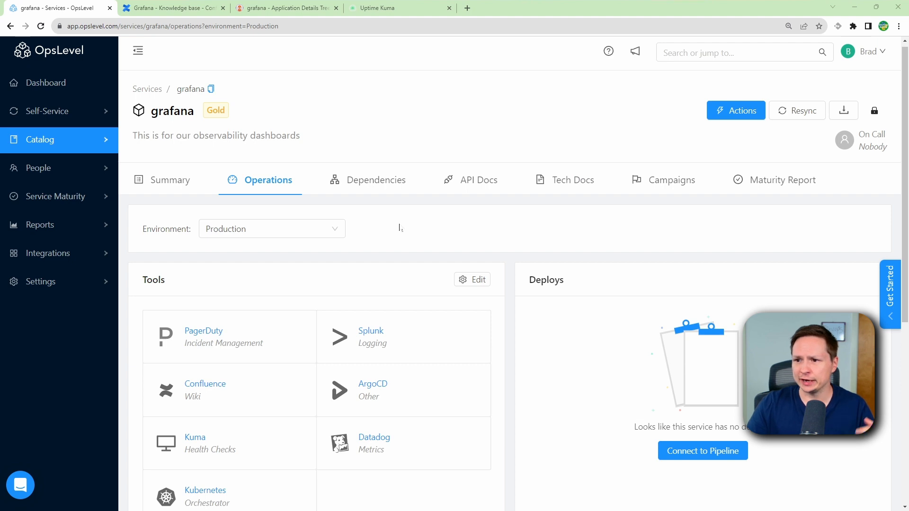
Step: View grafana's dependency graph showing traefik, prometheus and coredns
click(376, 180)
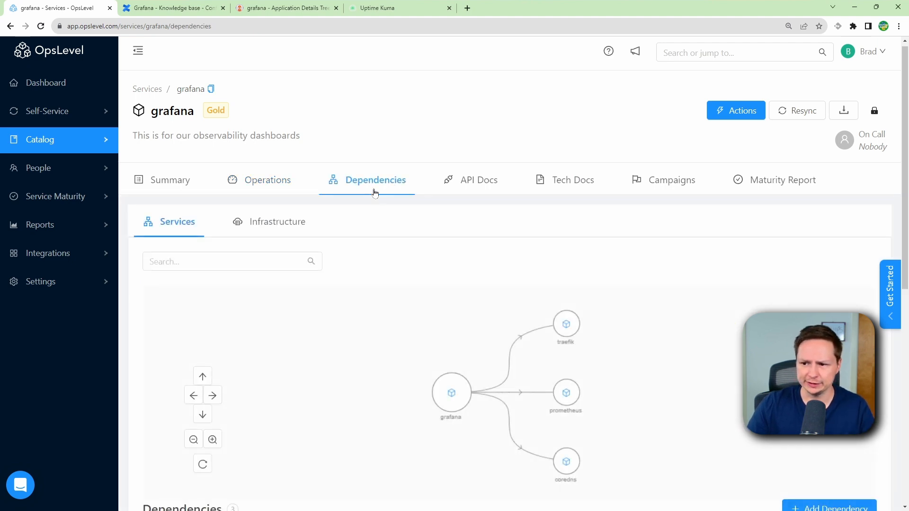
mouse_move(371, 267)
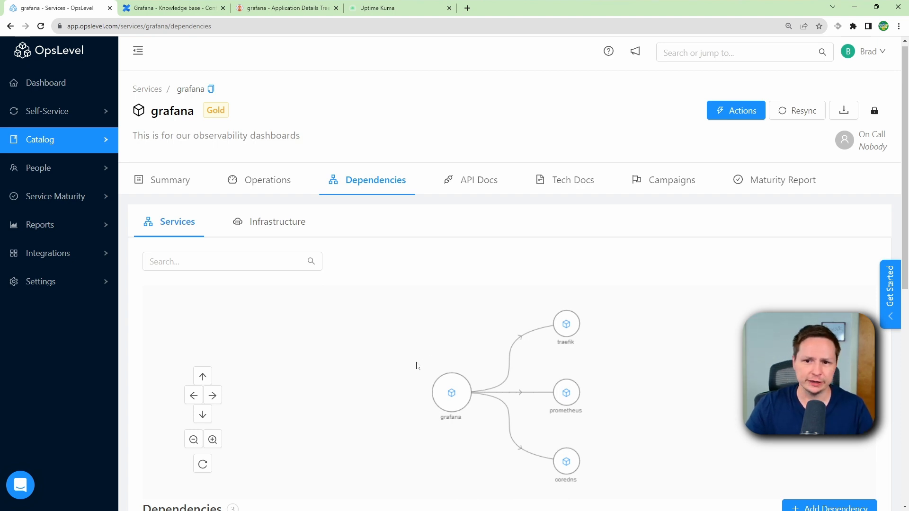
mouse_move(446, 382)
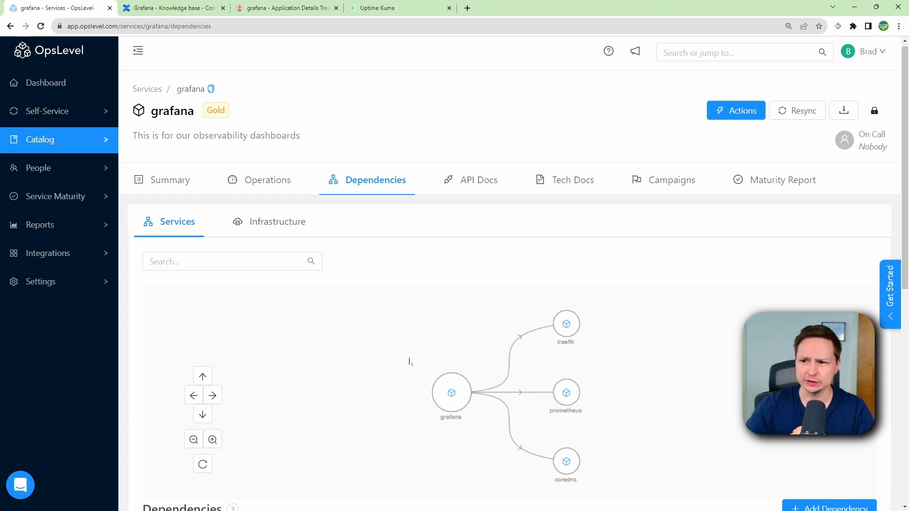
mouse_move(560, 197)
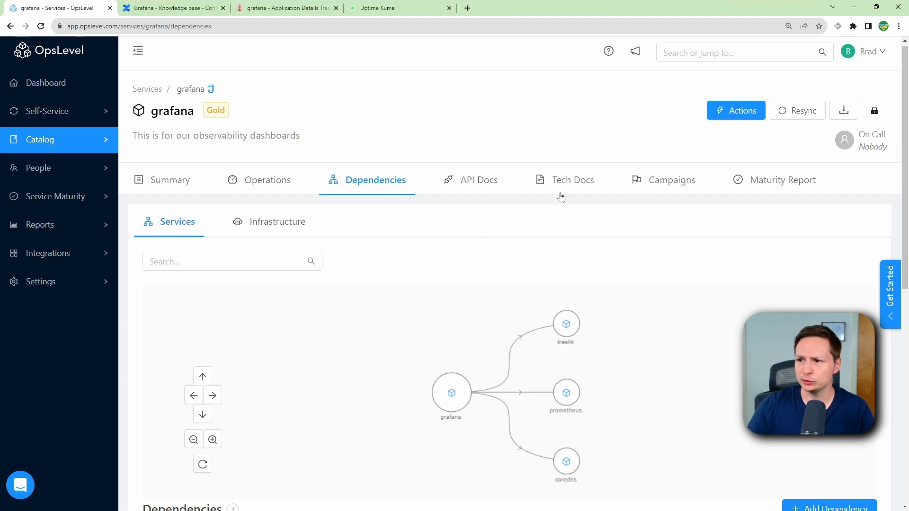
Step: Read grafana's README tech docs from homelab-services, then go to its maturity report
click(571, 180)
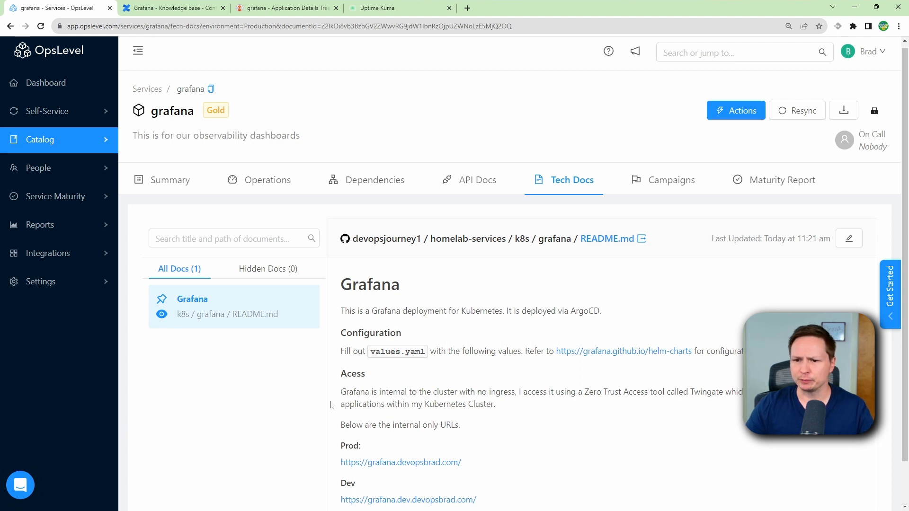
mouse_move(210, 361)
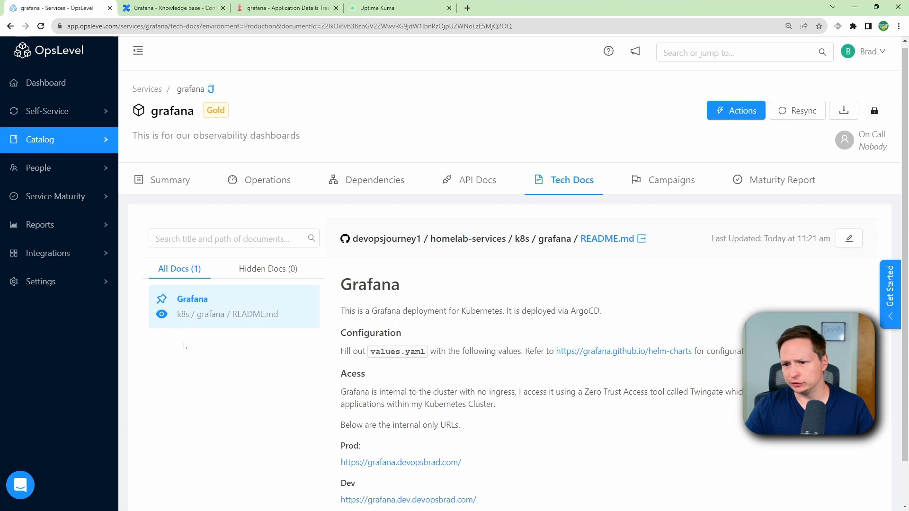
scroll(down, 3)
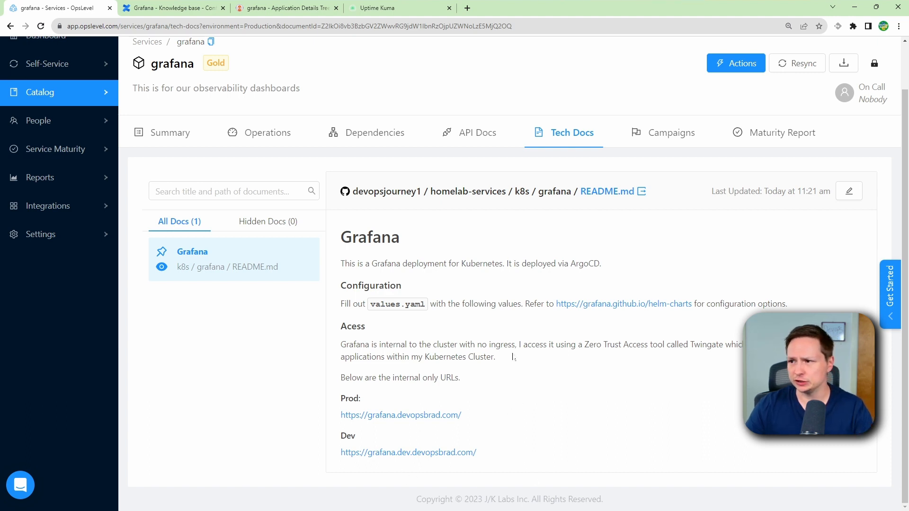
mouse_move(678, 129)
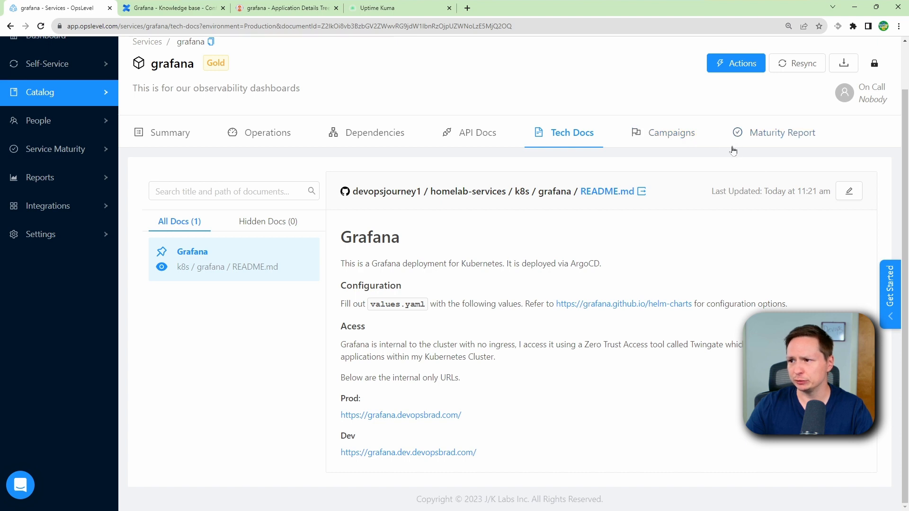
click(781, 133)
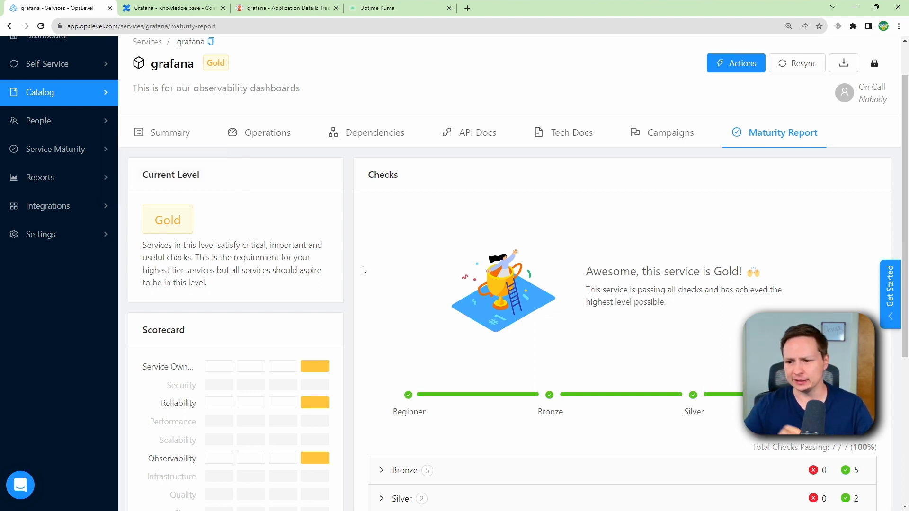
Step: Scroll to the level checks and expand the Bronze Service Ownership checks
scroll(down, 3)
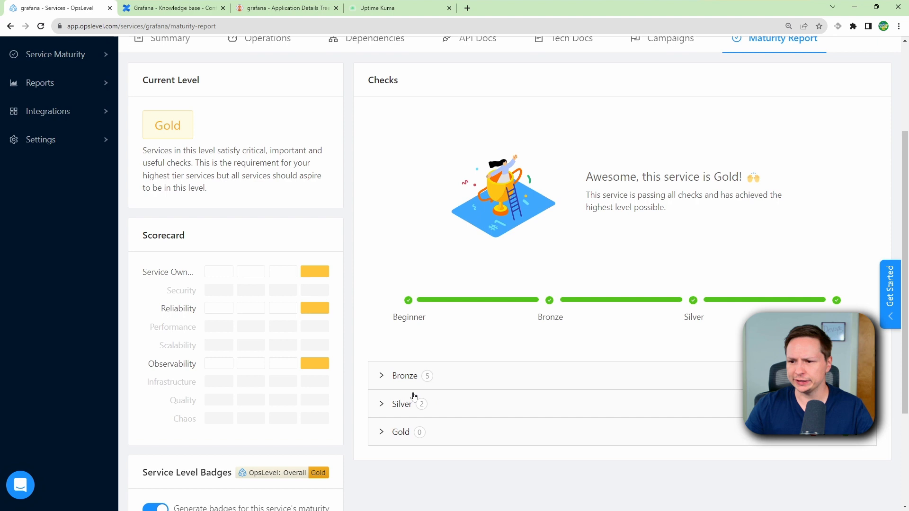
scroll(down, 3)
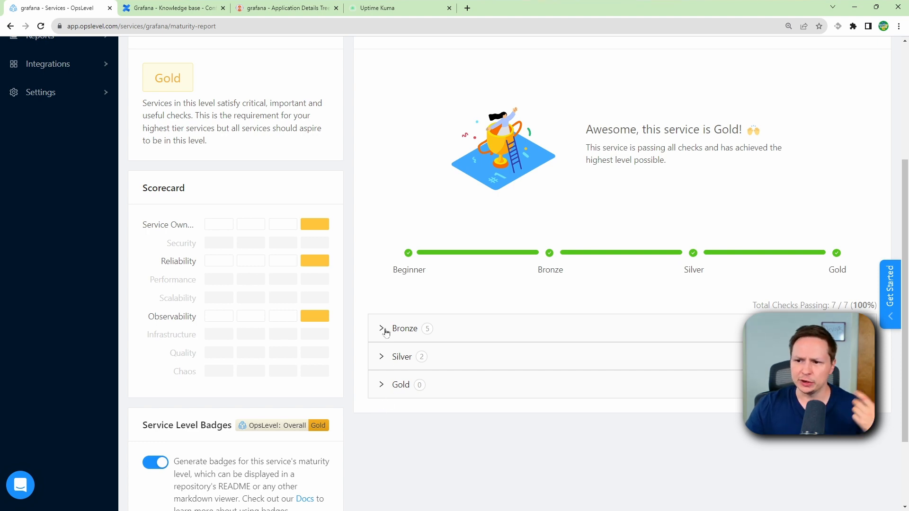
click(381, 329)
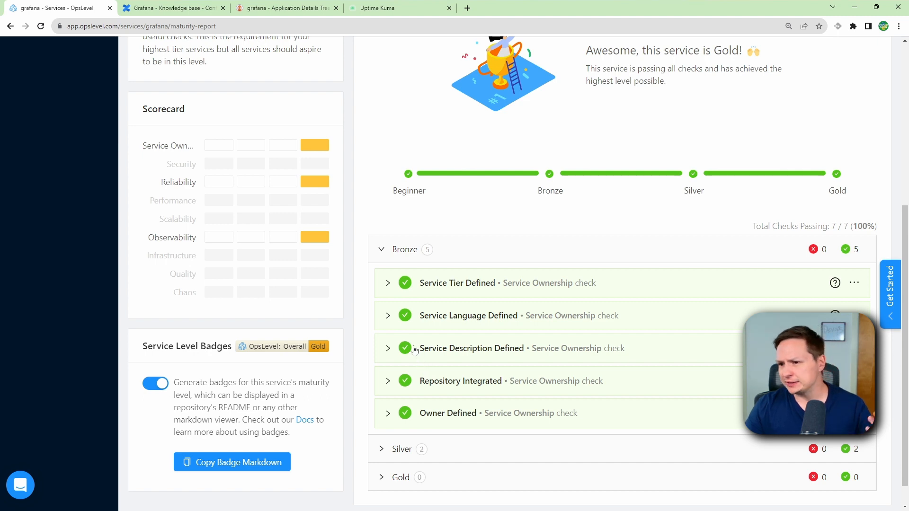
mouse_move(392, 289)
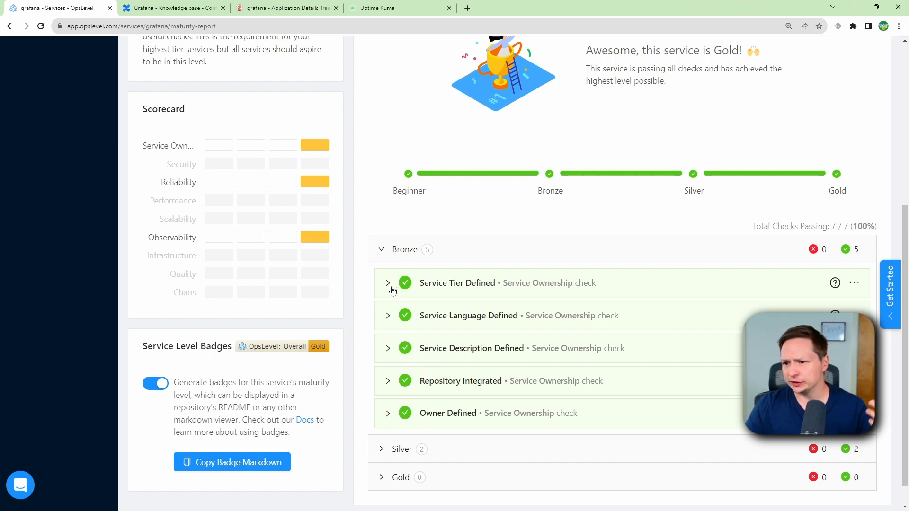
mouse_move(377, 282)
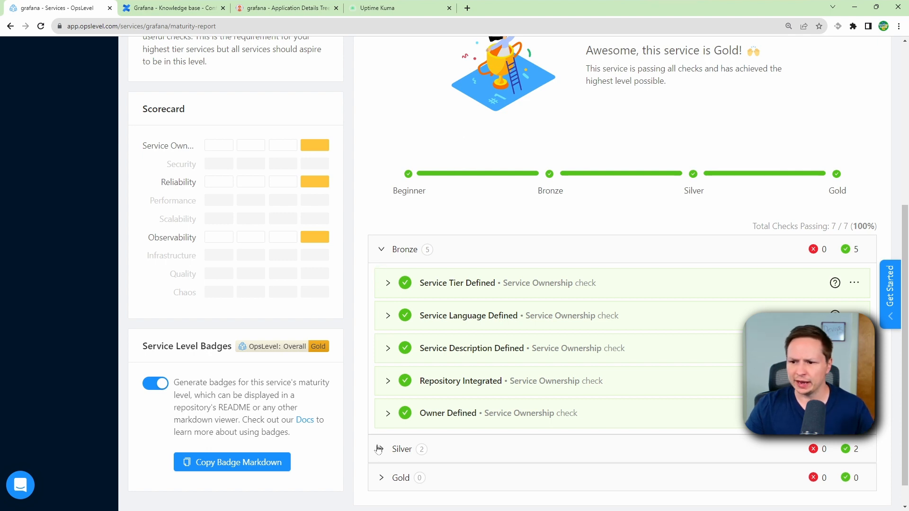
Step: Expand the Gold level showing no checks, then return to the report's top
scroll(down, 3)
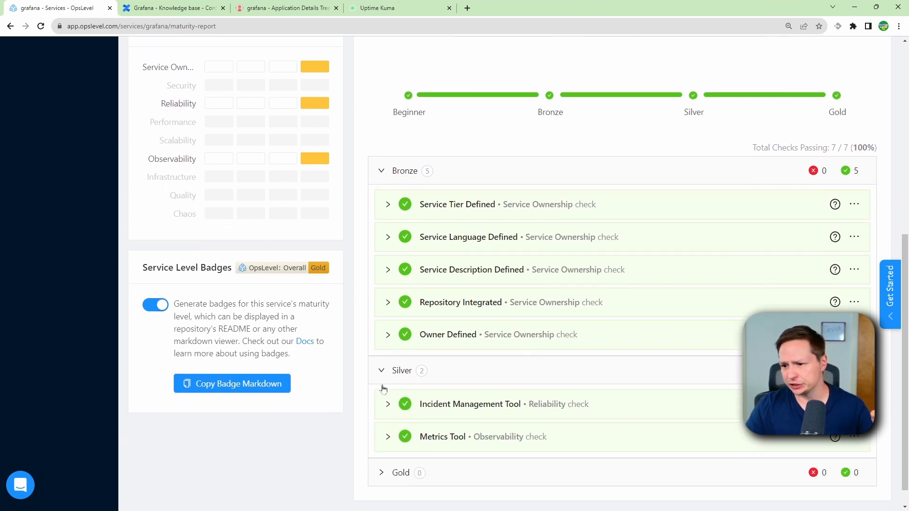
click(380, 473)
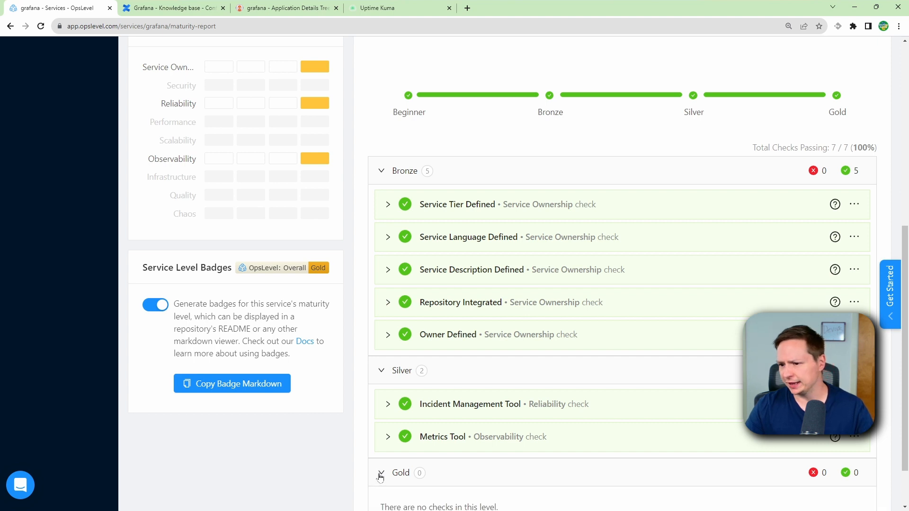
scroll(down, 3)
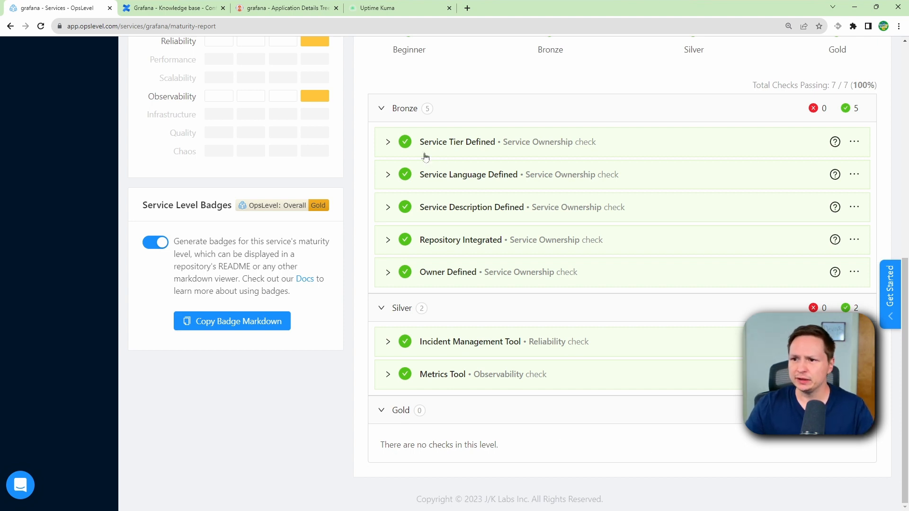
mouse_move(386, 143)
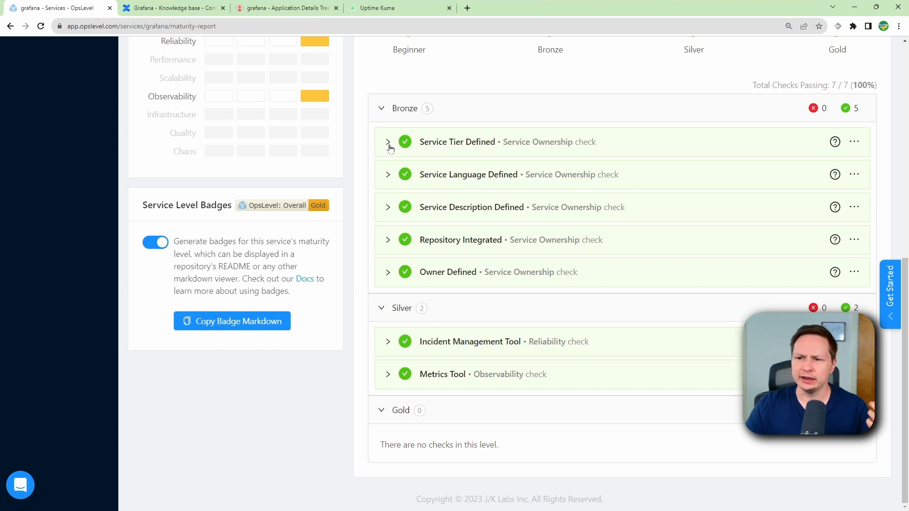
mouse_move(435, 168)
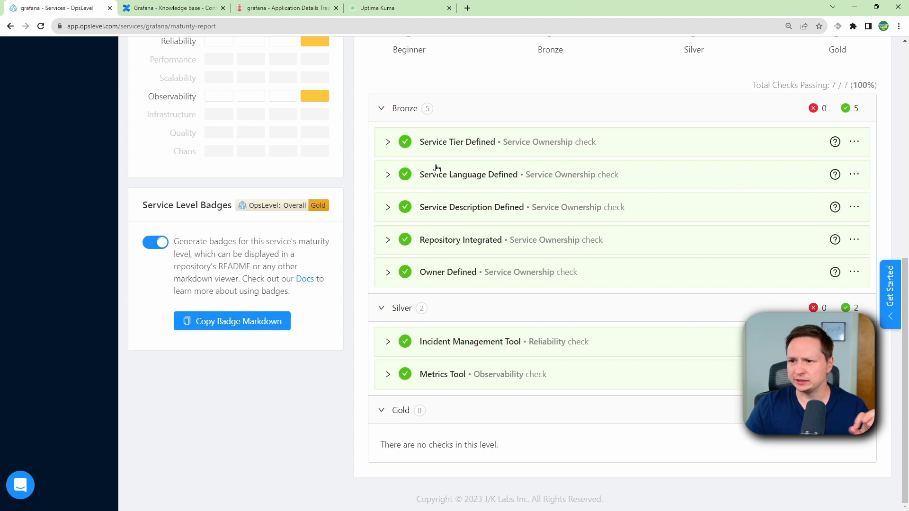
mouse_move(432, 171)
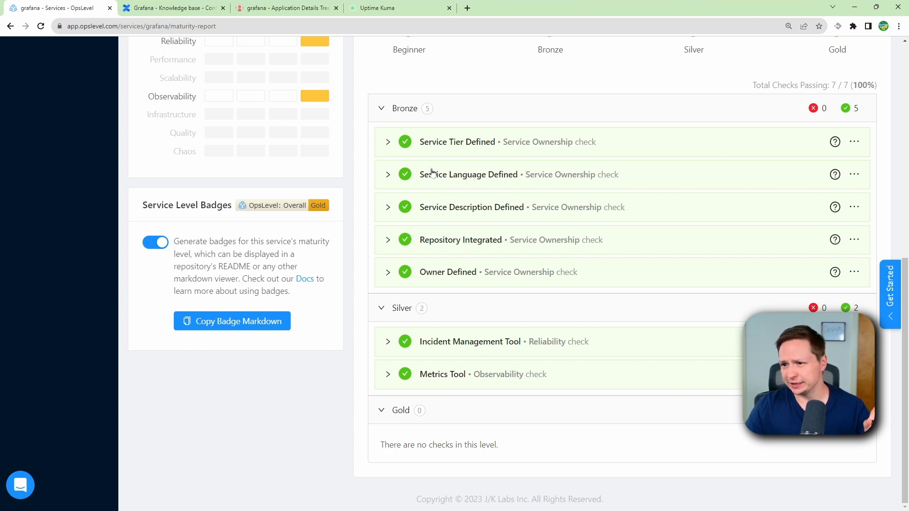
mouse_move(556, 256)
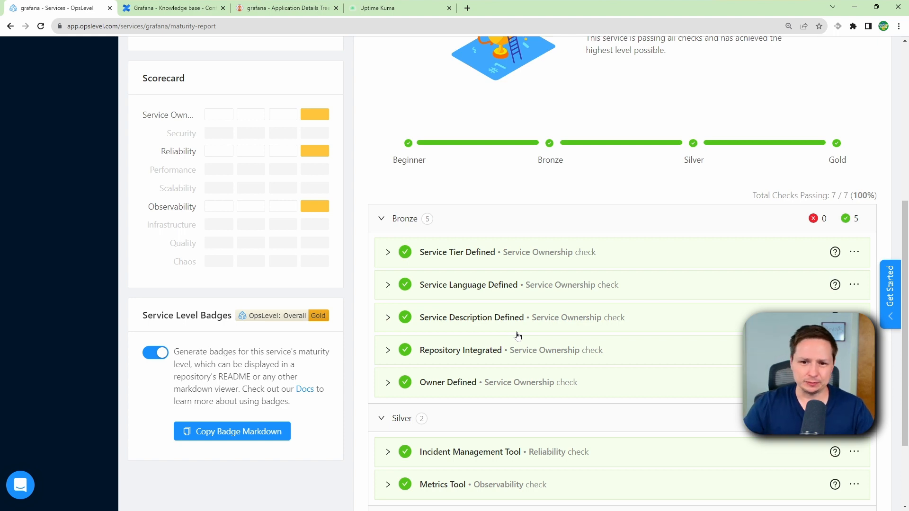
mouse_move(666, 359)
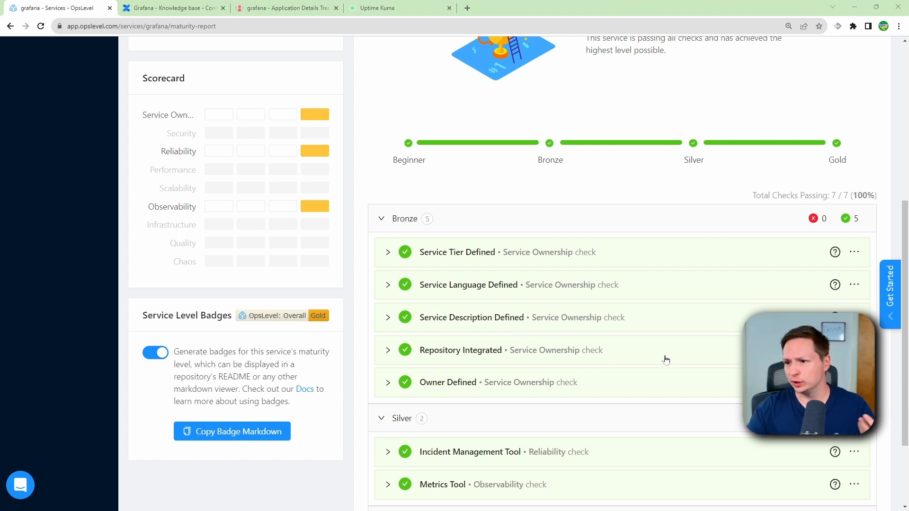
mouse_move(525, 373)
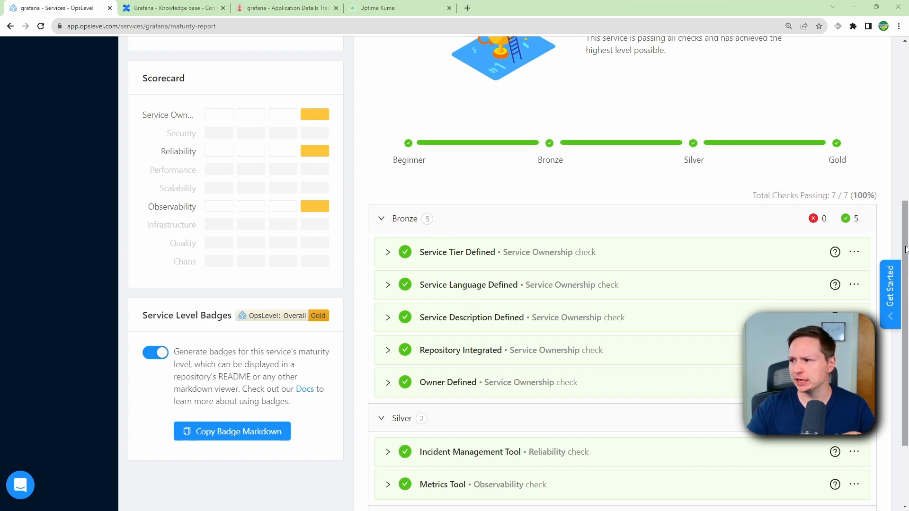
scroll(up, 3)
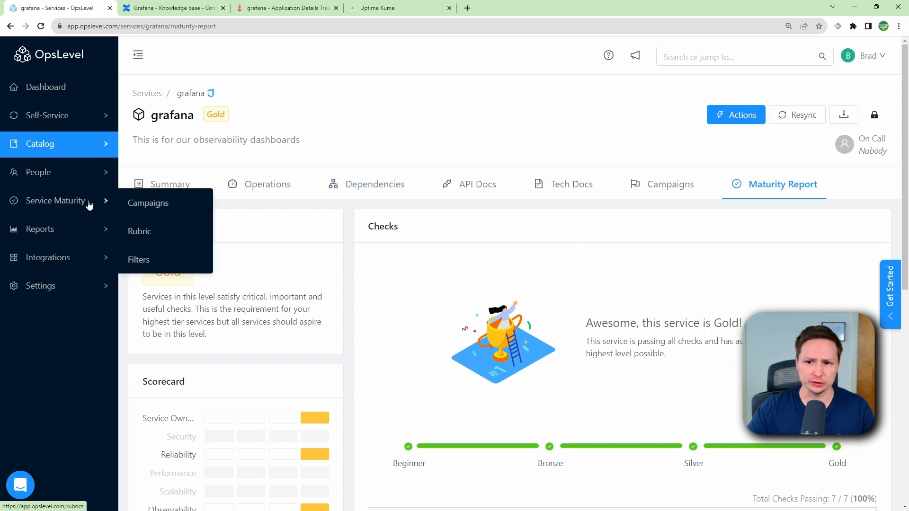
mouse_move(153, 231)
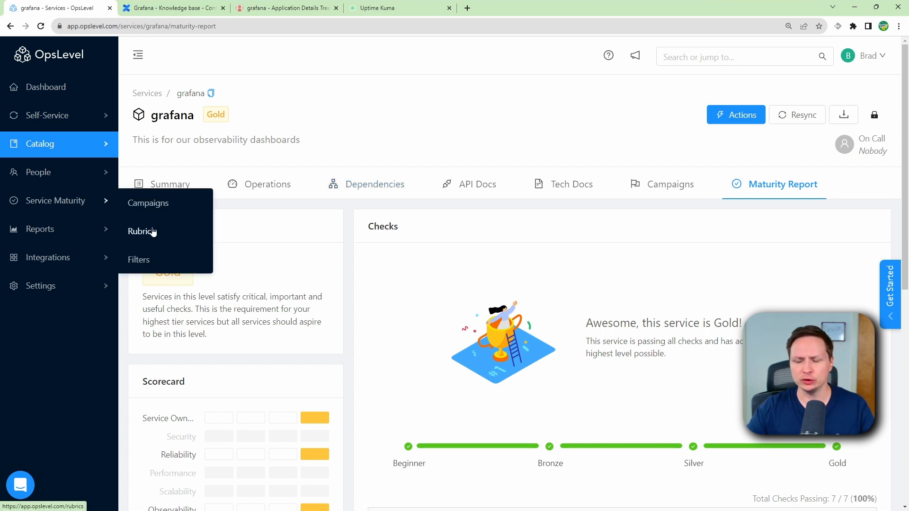
Step: View the Service Maturity rubric grid of 8 checks across Bronze, Silver and Gold
click(141, 231)
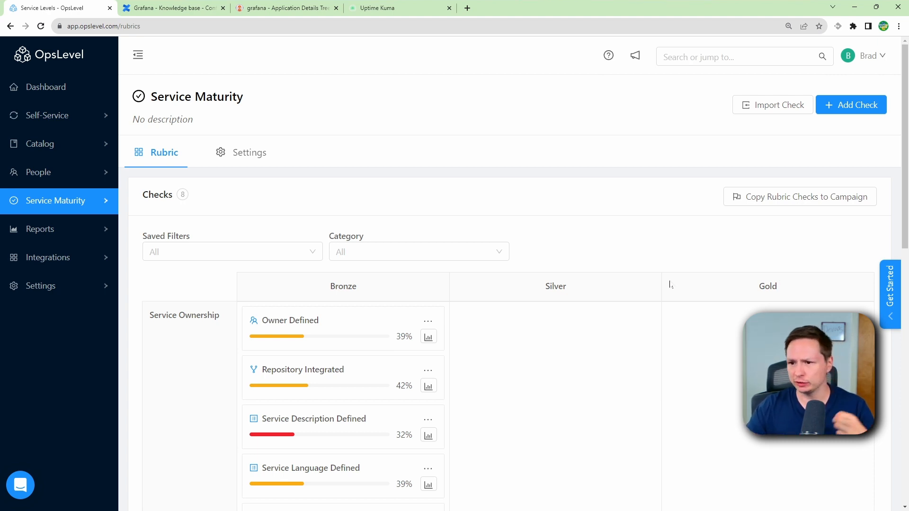
scroll(down, 3)
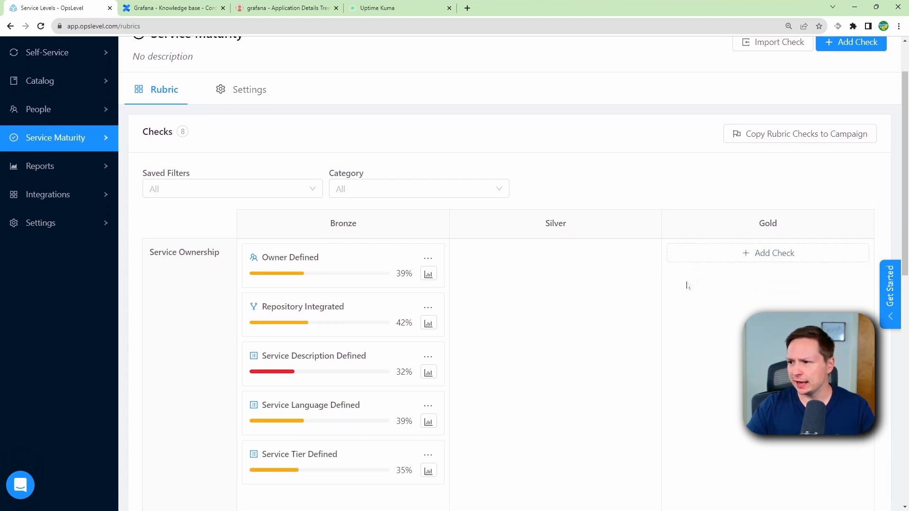
scroll(down, 3)
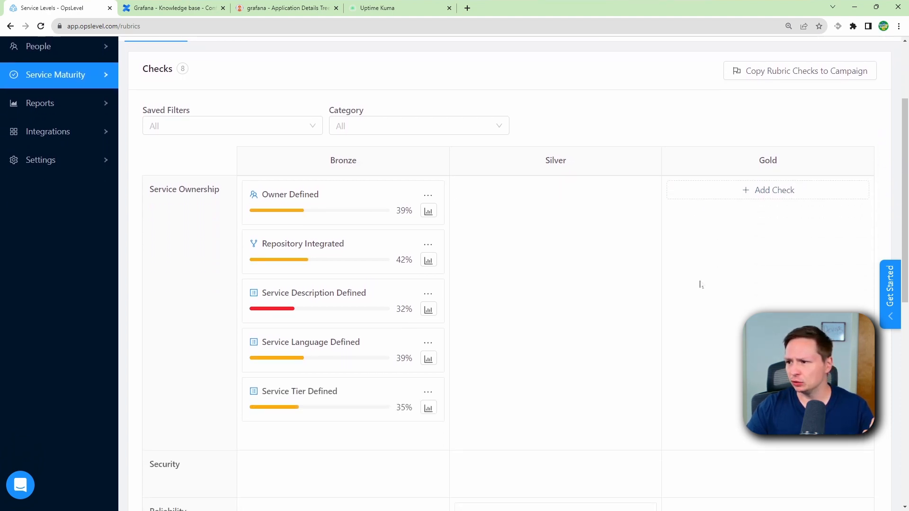
scroll(down, 3)
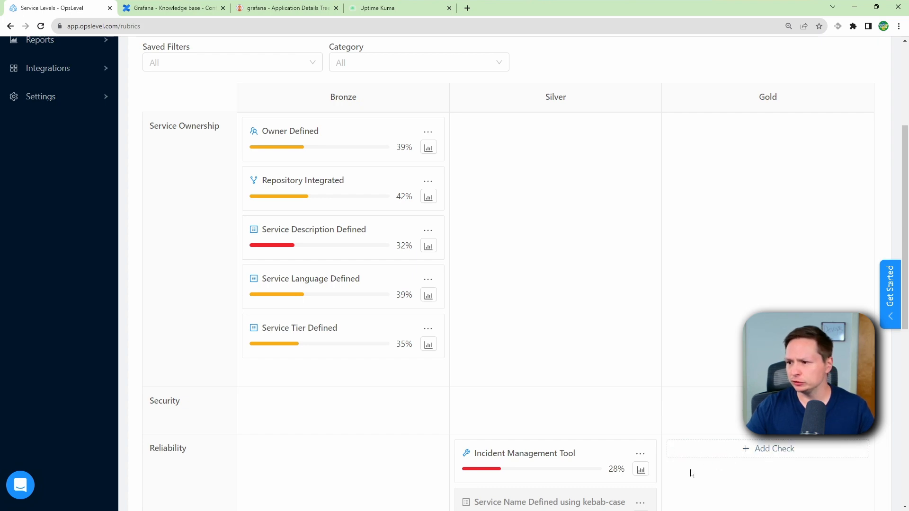
Step: Create an enabled Service Dependency check under Reliability at the Gold level
click(768, 448)
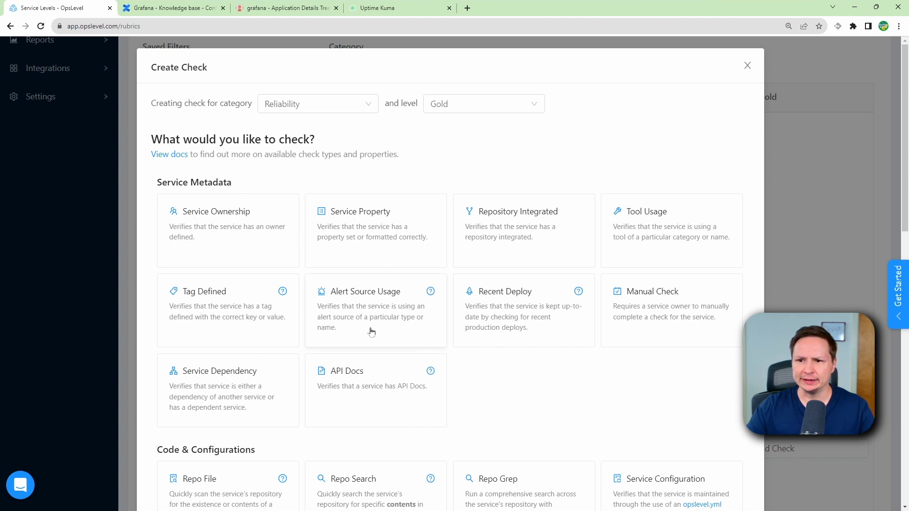
mouse_move(258, 338)
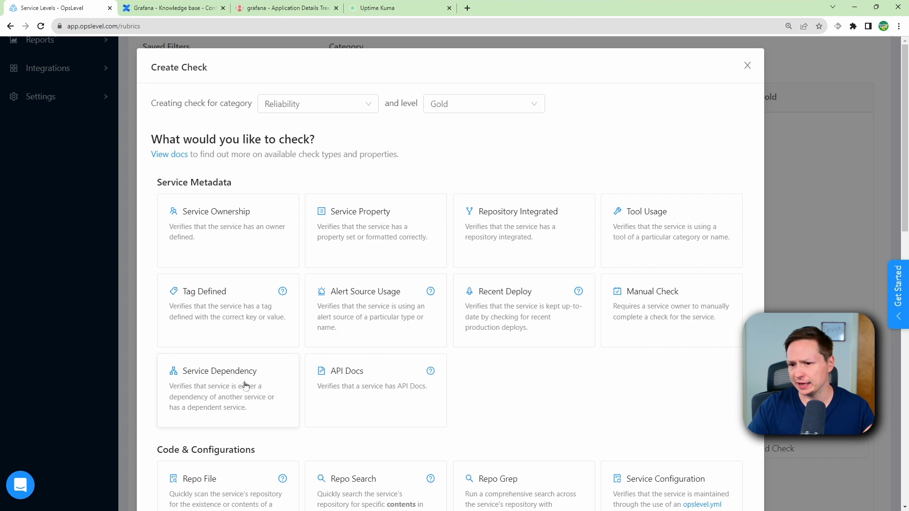
click(221, 371)
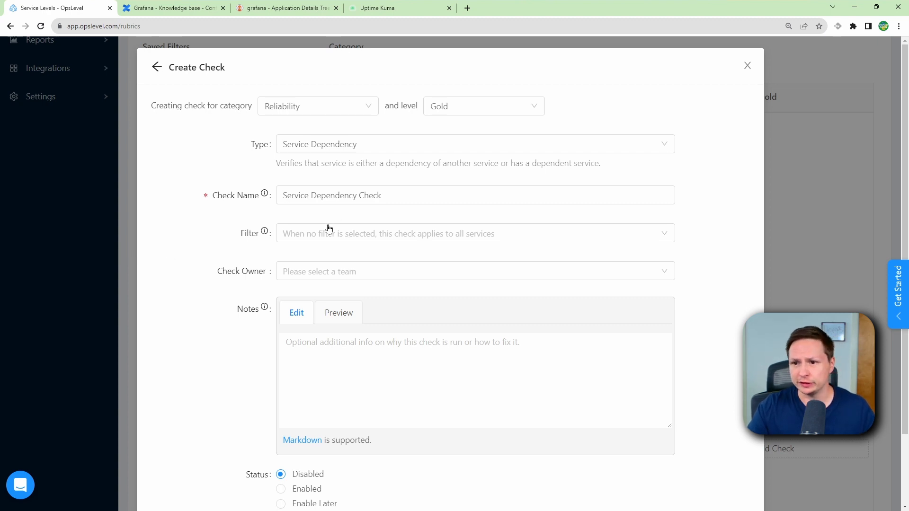
click(475, 233)
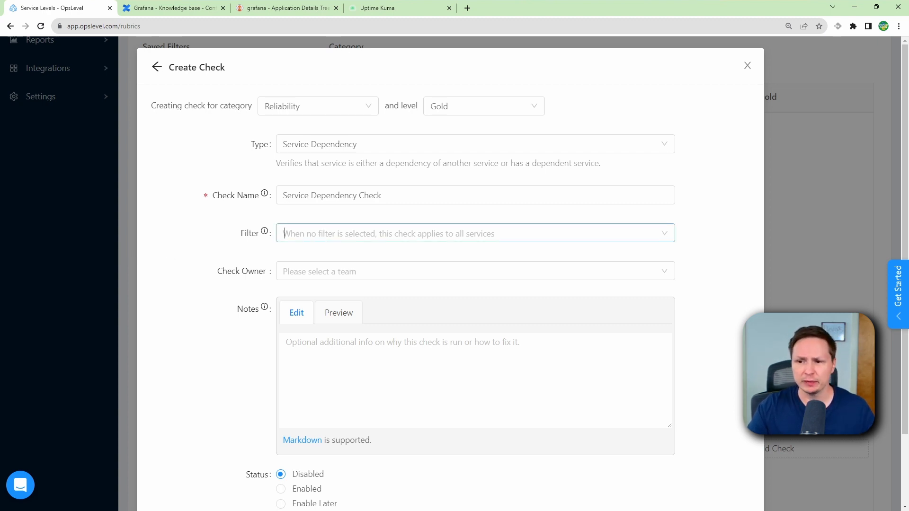
click(475, 233)
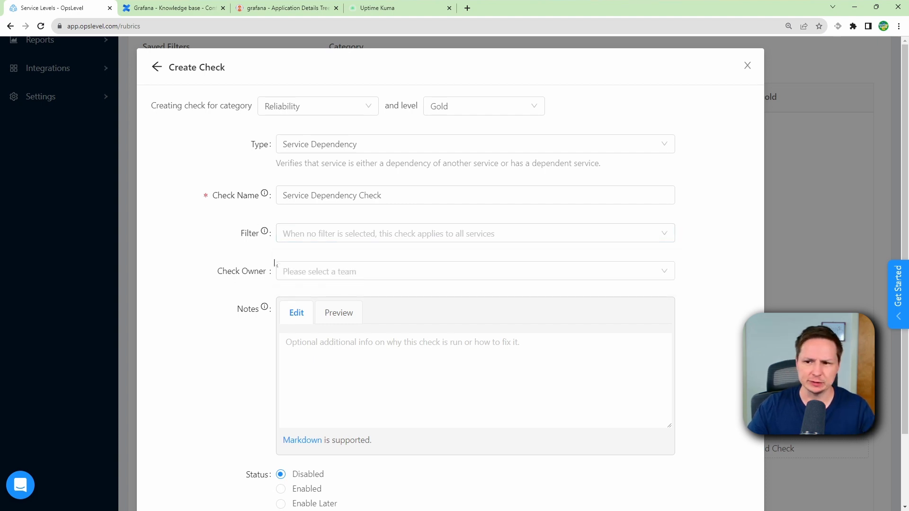
mouse_move(381, 234)
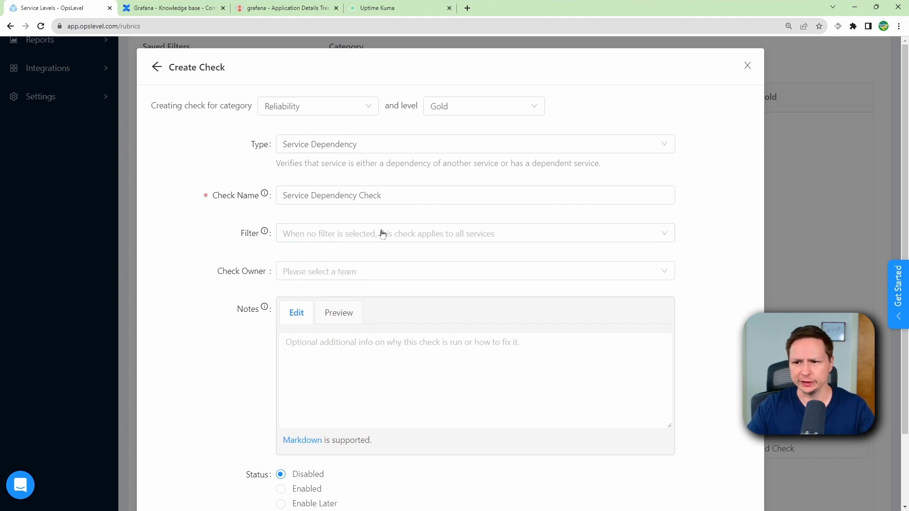
click(474, 272)
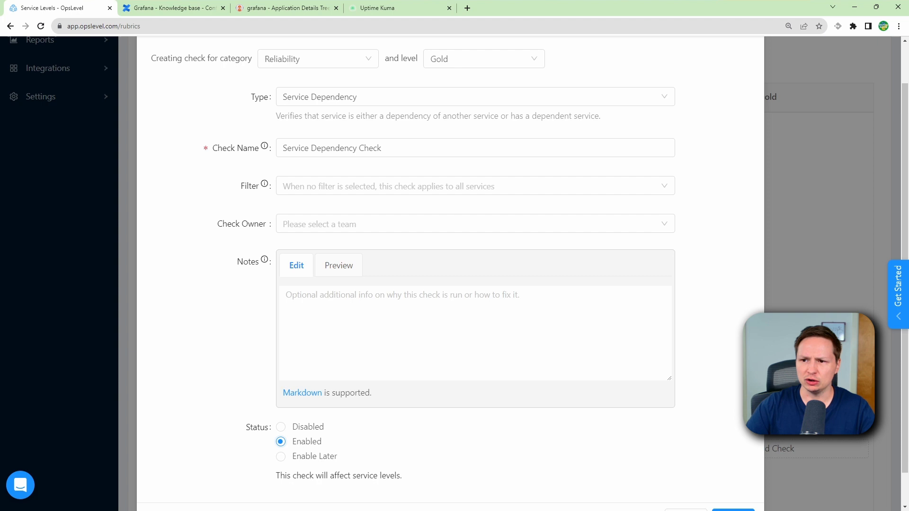
scroll(down, 3)
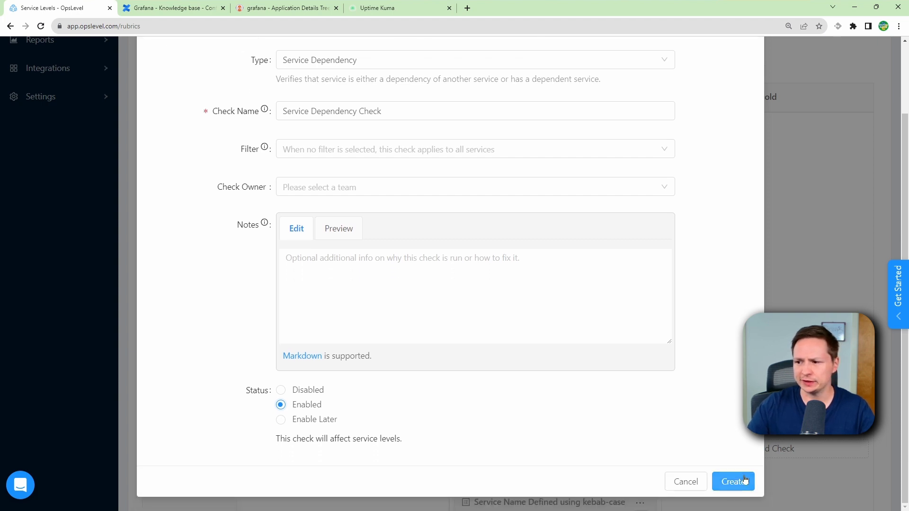
click(733, 482)
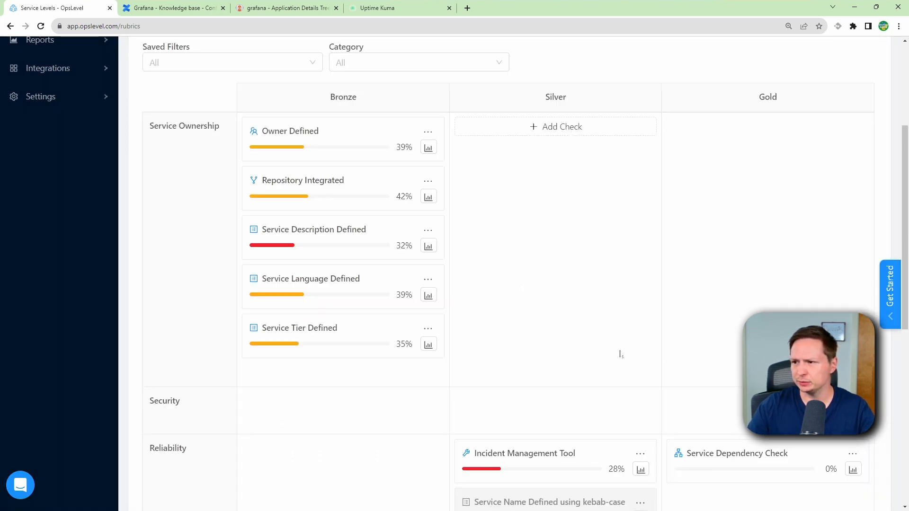
Step: Review the Service Dependency Check report showing 7 of 28 services passing (25%)
scroll(down, 3)
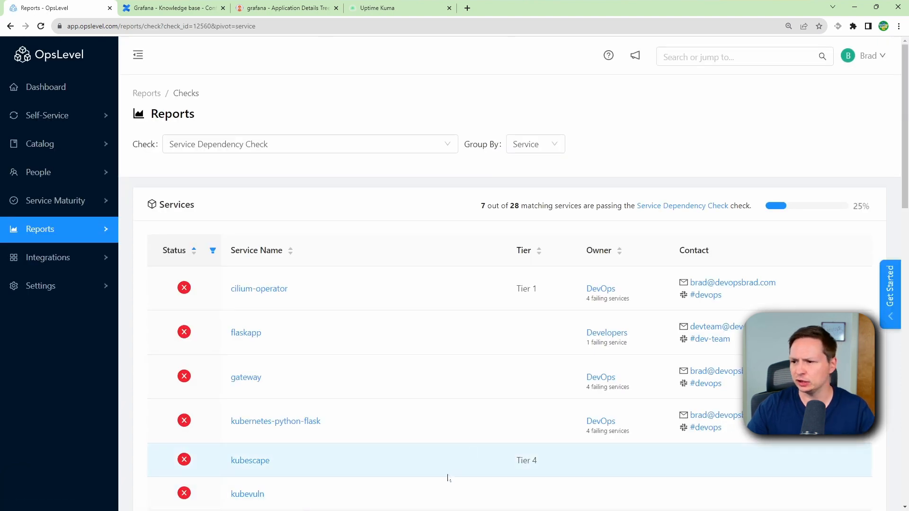
scroll(down, 3)
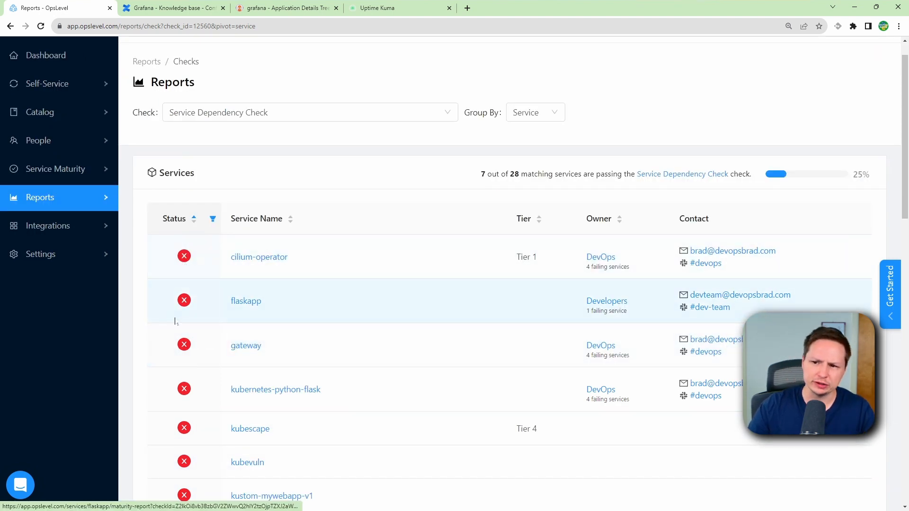
mouse_move(118, 303)
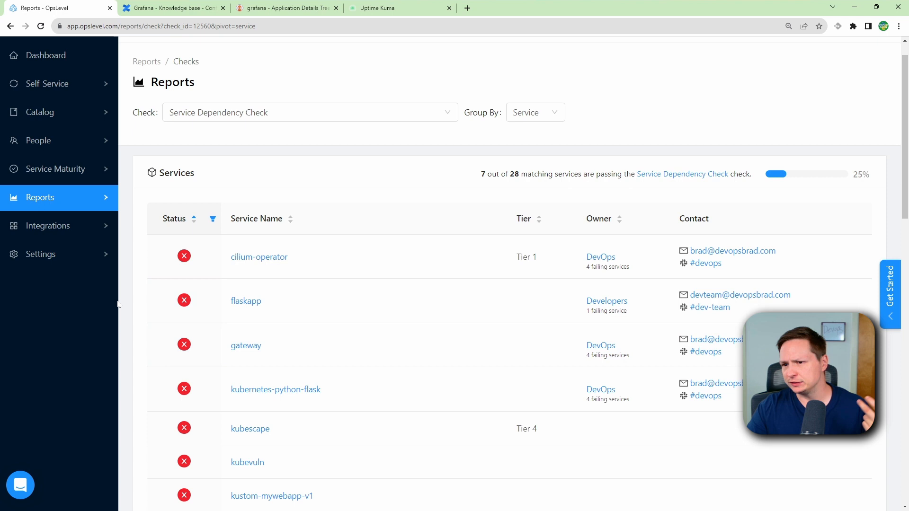
scroll(down, 3)
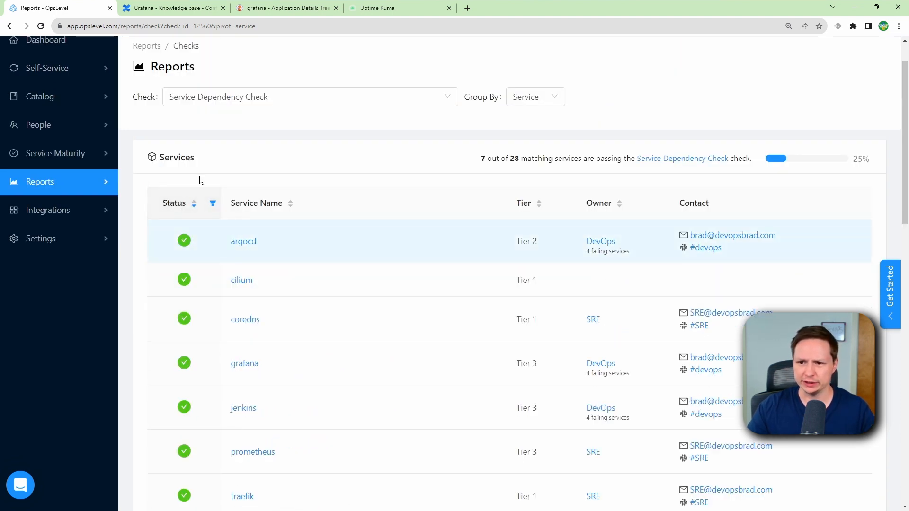
scroll(down, 3)
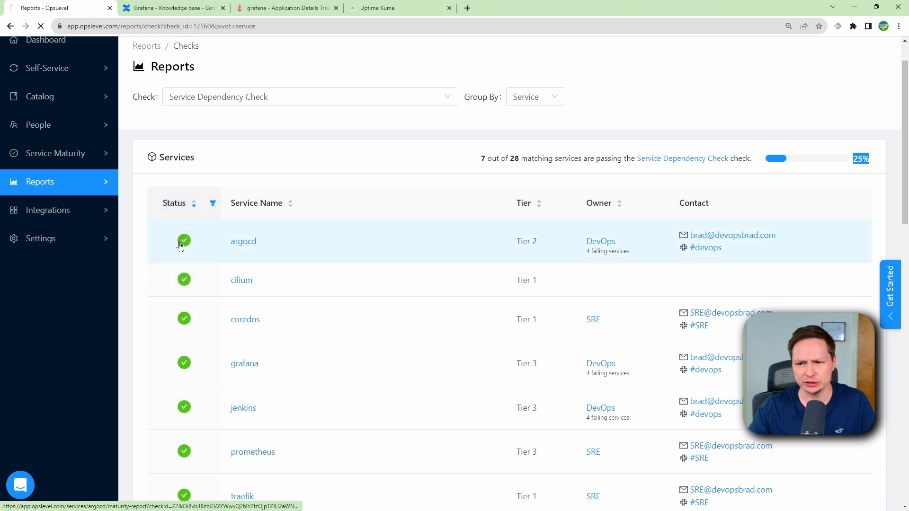
Step: Accept the detected flaskapp service from GitHub into the catalog
click(47, 178)
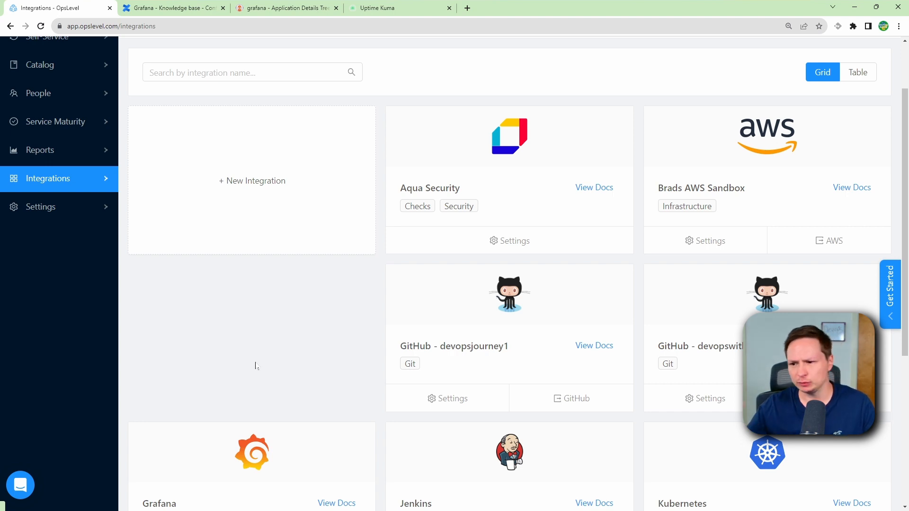
scroll(down, 3)
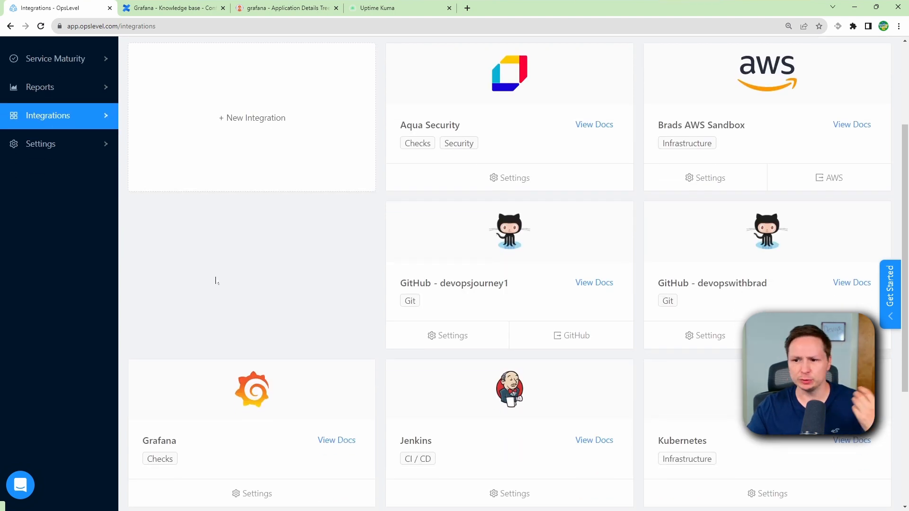
scroll(down, 3)
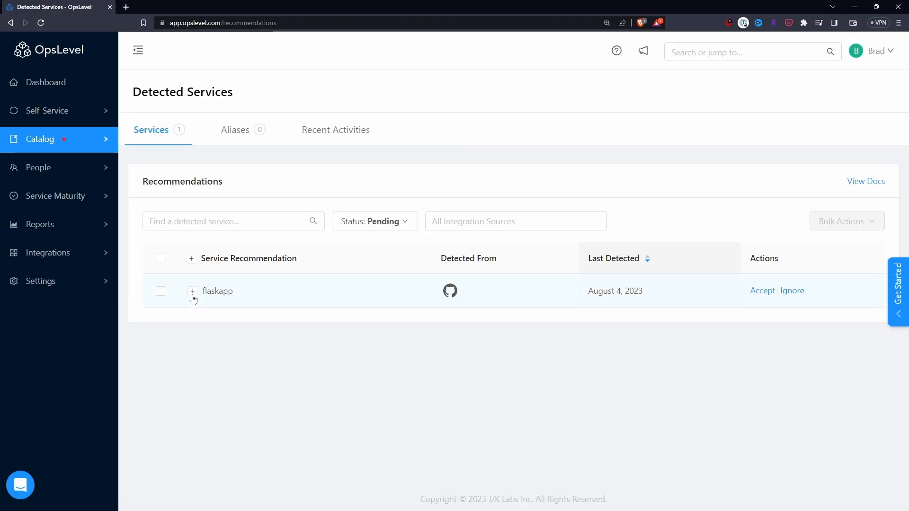
click(192, 290)
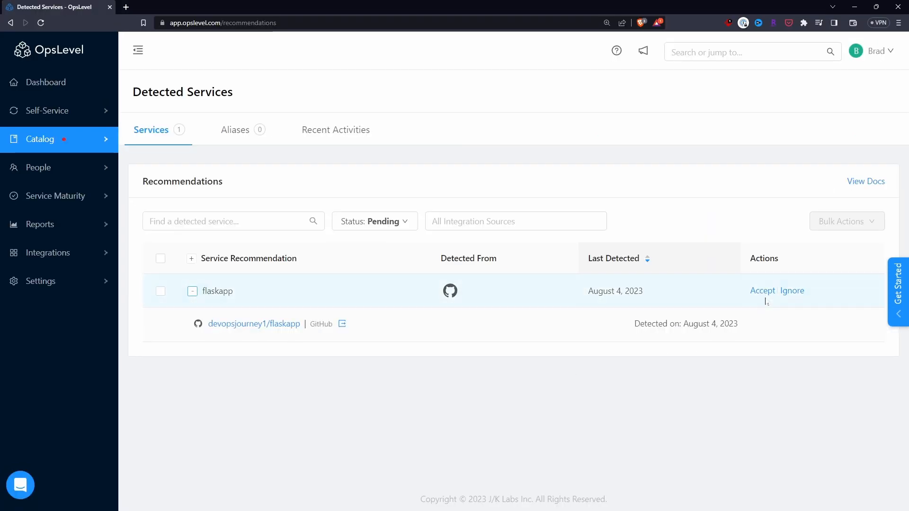
click(761, 291)
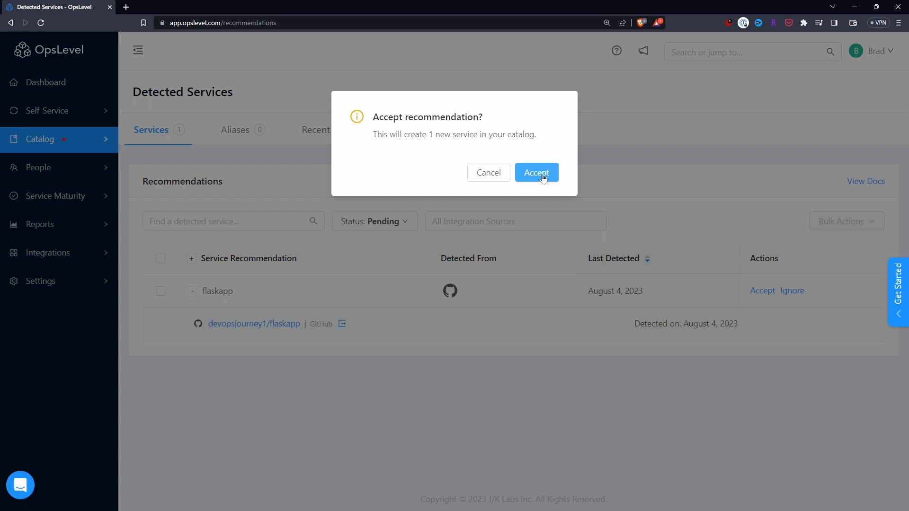
click(536, 172)
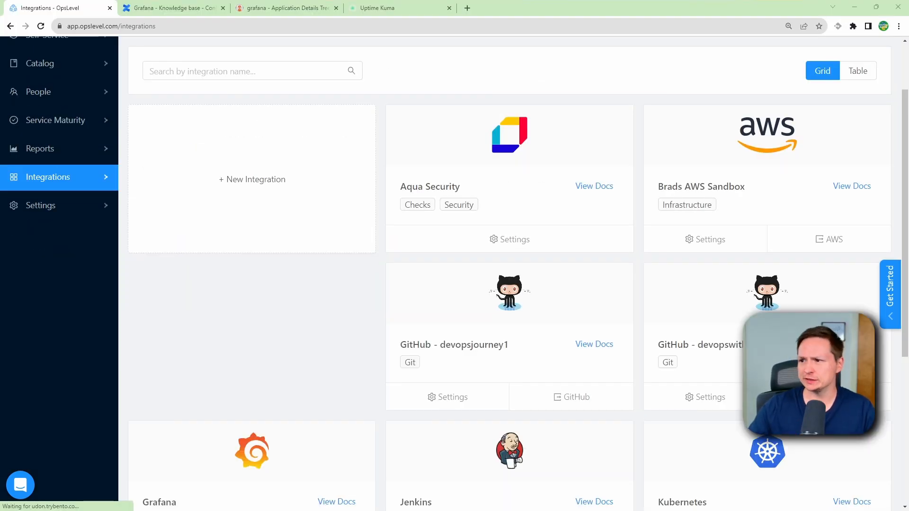
Step: Browse the grid of installed integrations
scroll(down, 3)
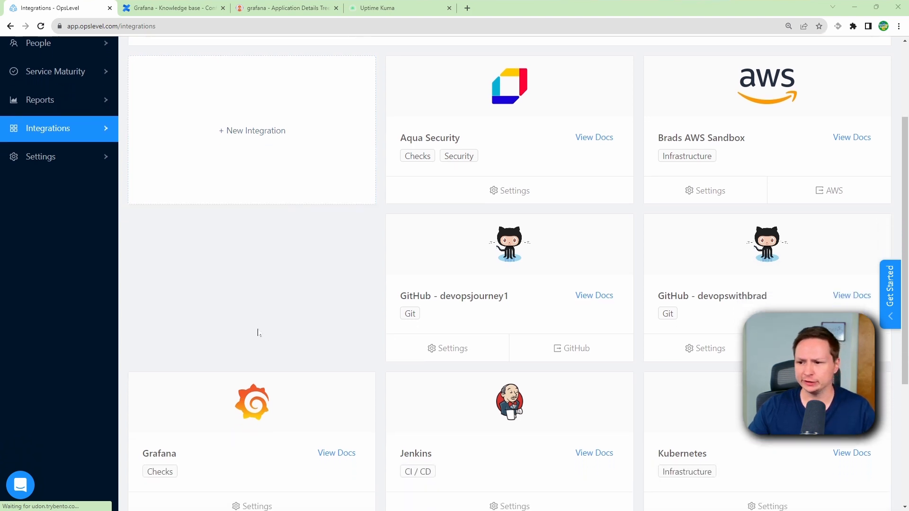
scroll(down, 3)
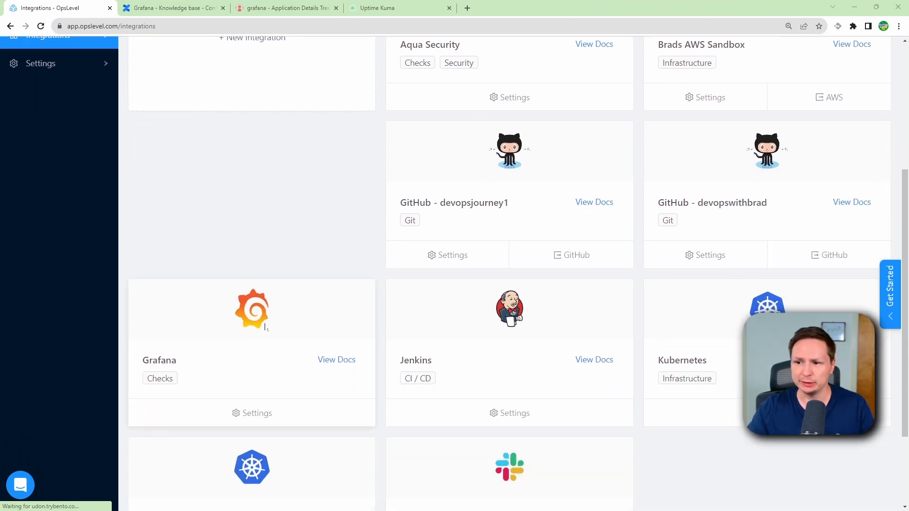
scroll(down, 3)
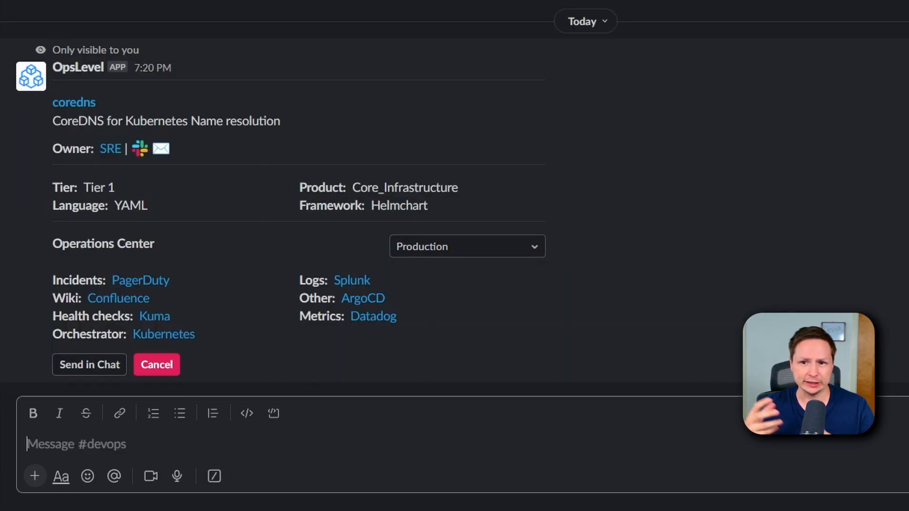
mouse_move(363, 298)
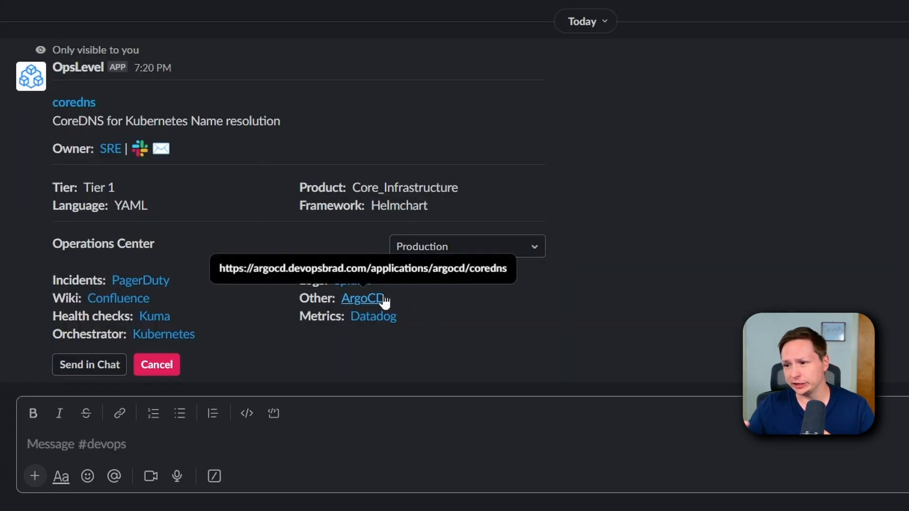
mouse_move(155, 316)
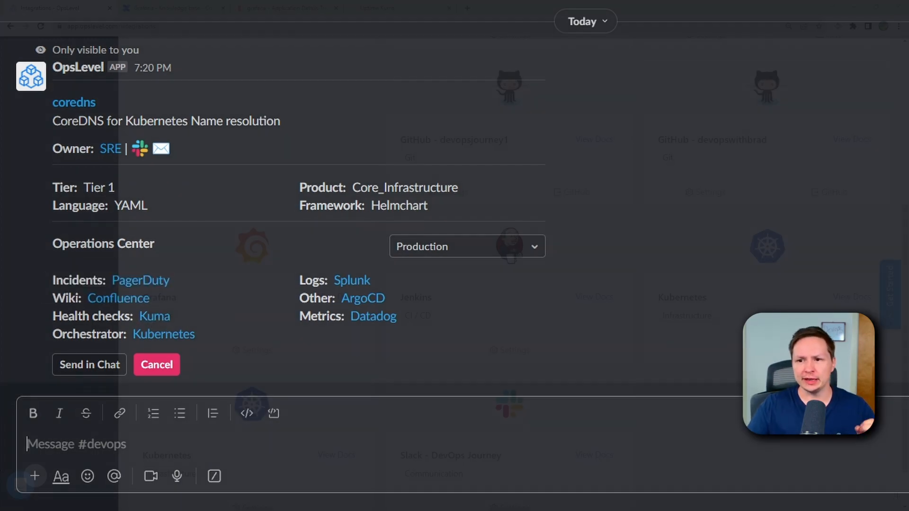
Step: Go to the self-service Actions list with the Jenkins pipeline actions
click(157, 365)
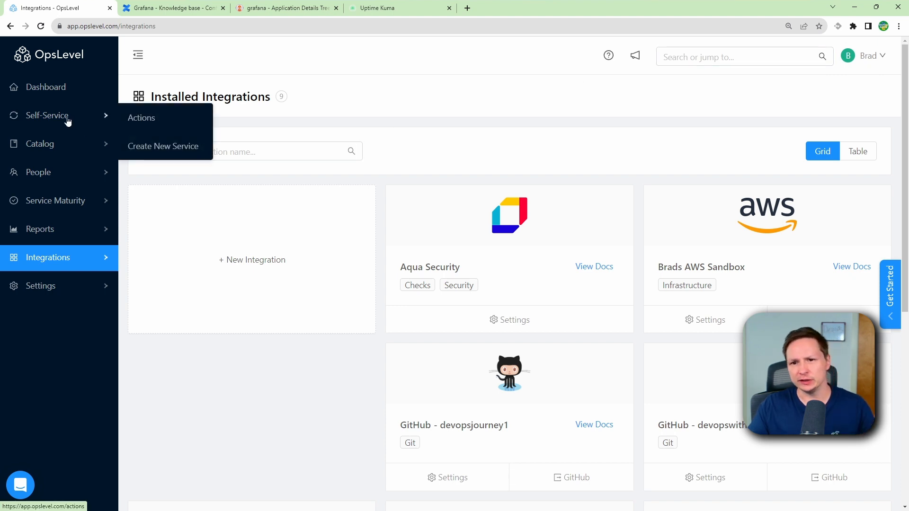
click(141, 118)
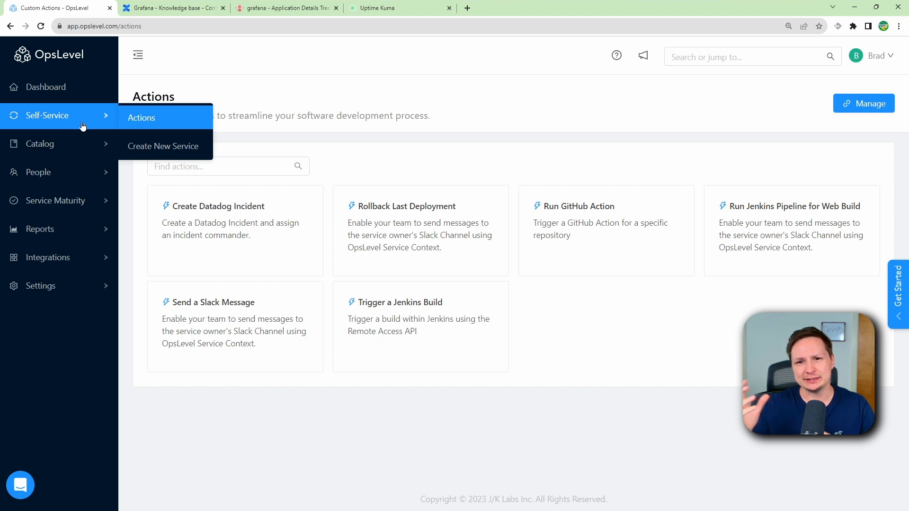
mouse_move(276, 225)
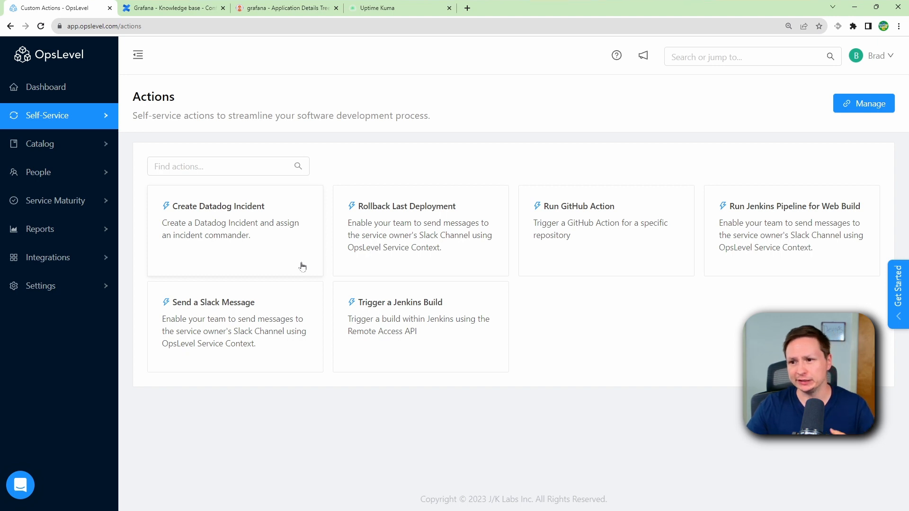
mouse_move(353, 251)
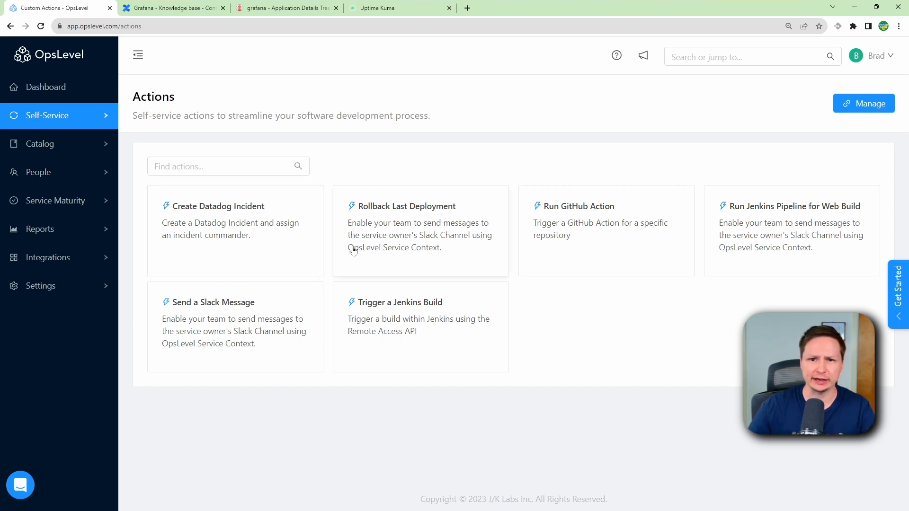
mouse_move(338, 246)
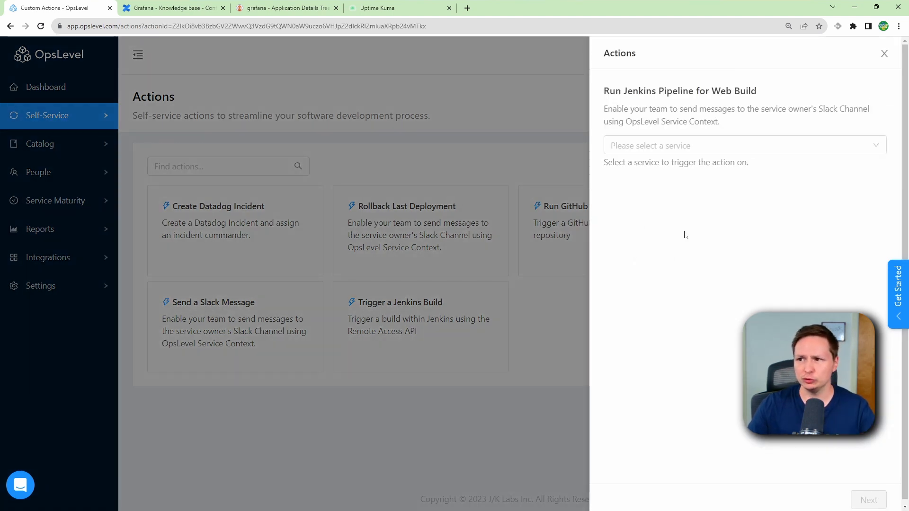
Step: Run the Jenkins Pipeline for Web Build action on flaskapp with environment prod
click(744, 146)
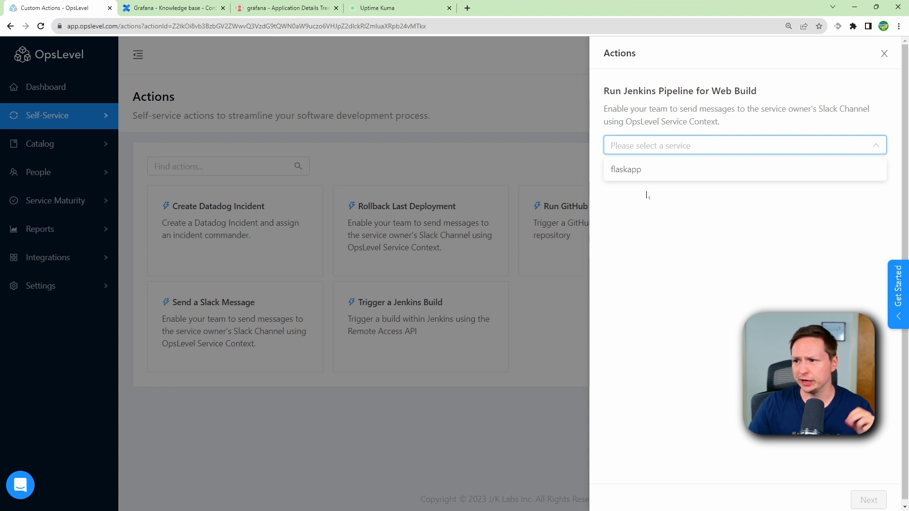
click(626, 169)
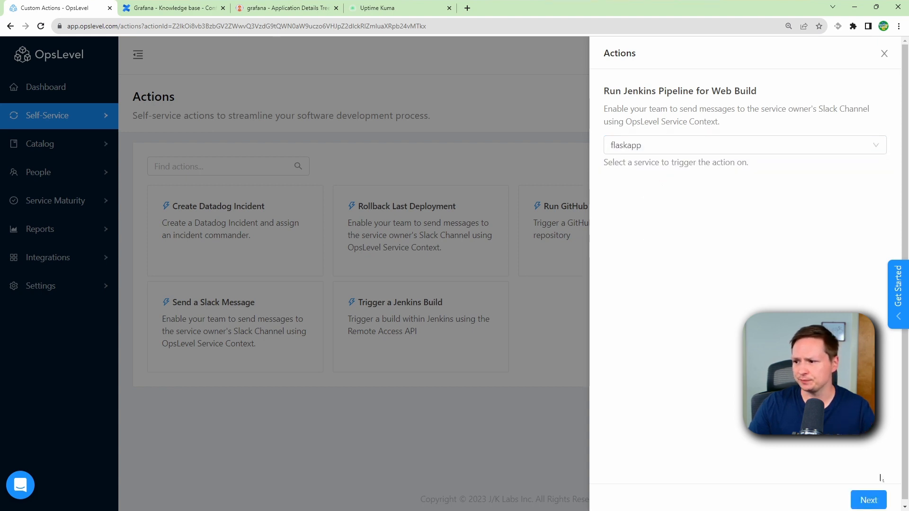
click(868, 500)
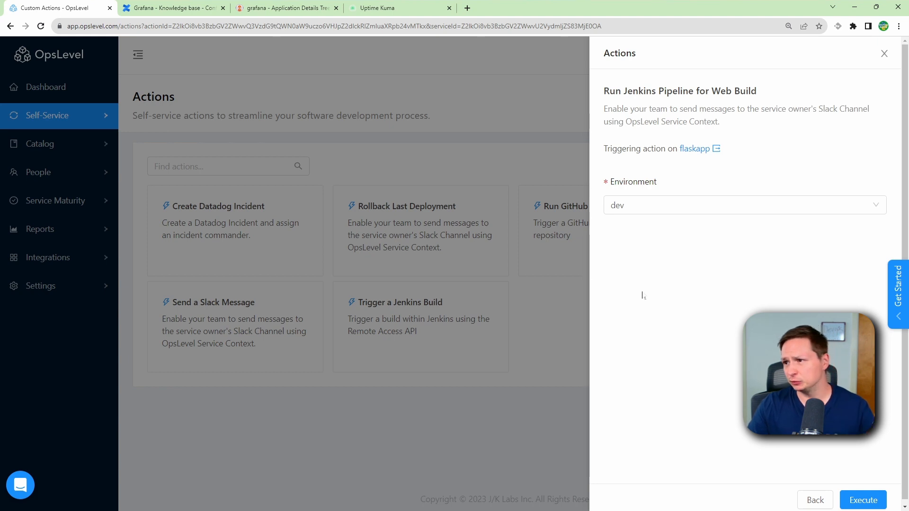
click(744, 205)
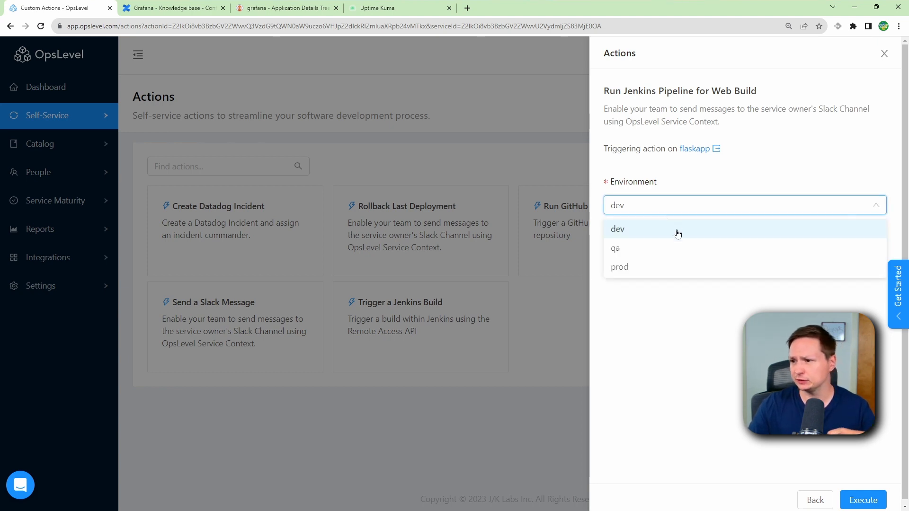
click(619, 267)
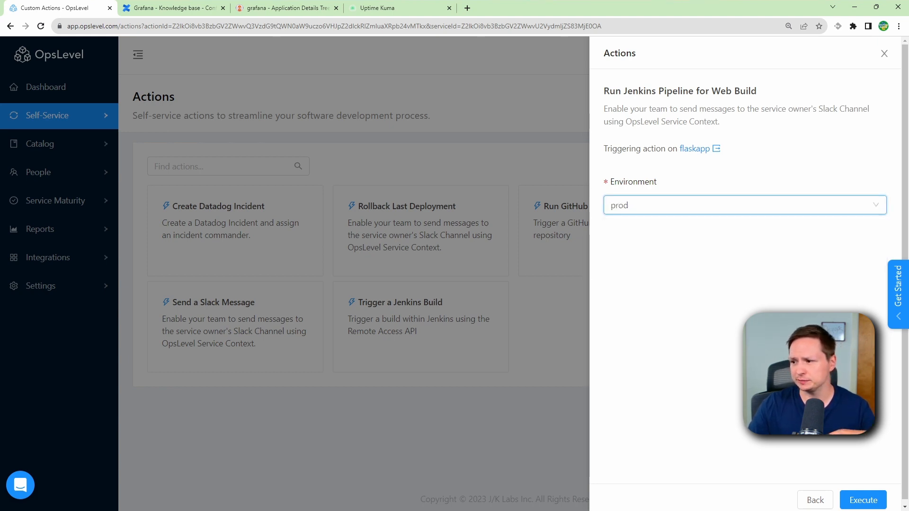
click(862, 500)
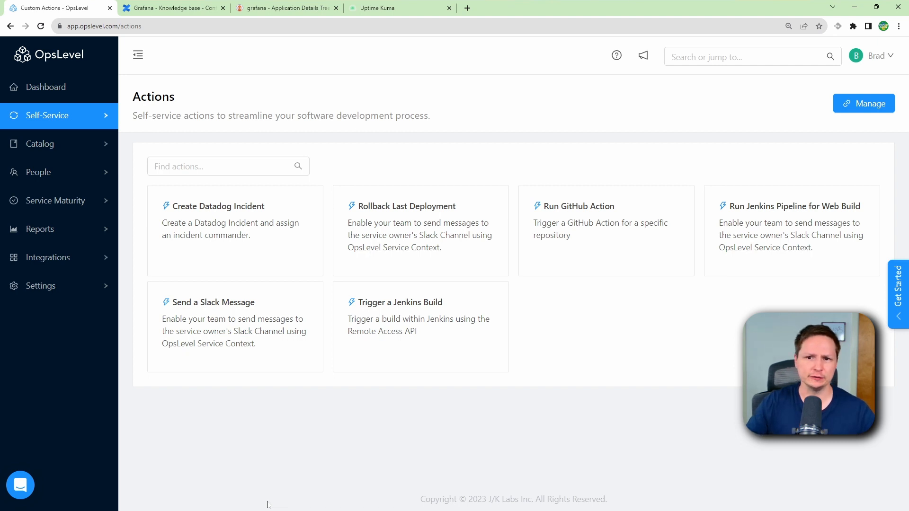
mouse_move(179, 443)
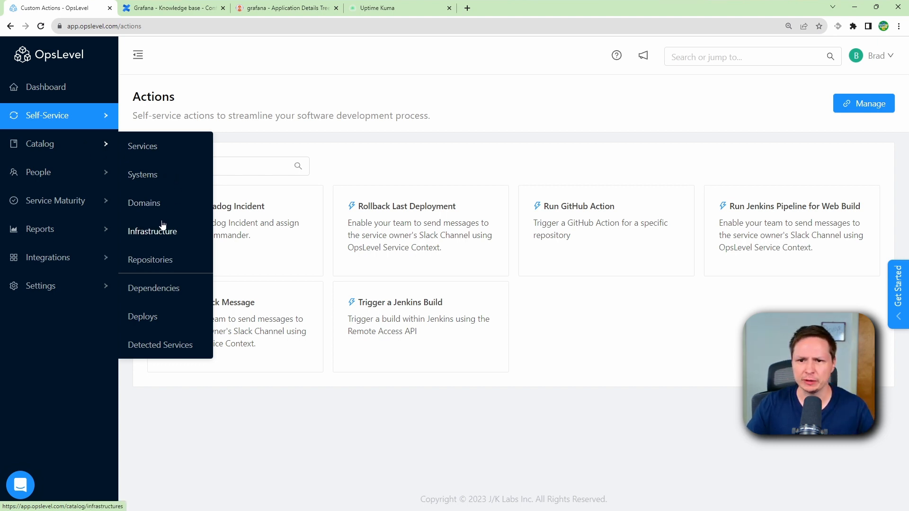
mouse_move(38, 172)
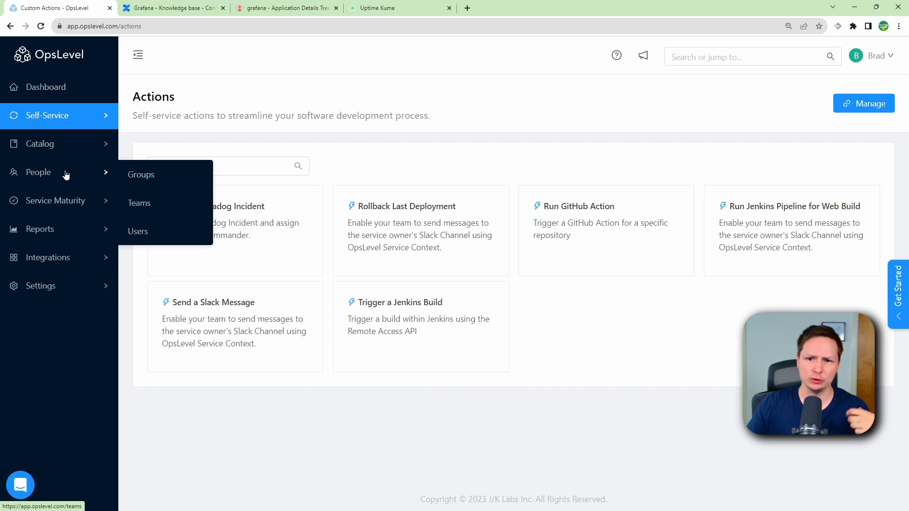
mouse_move(138, 231)
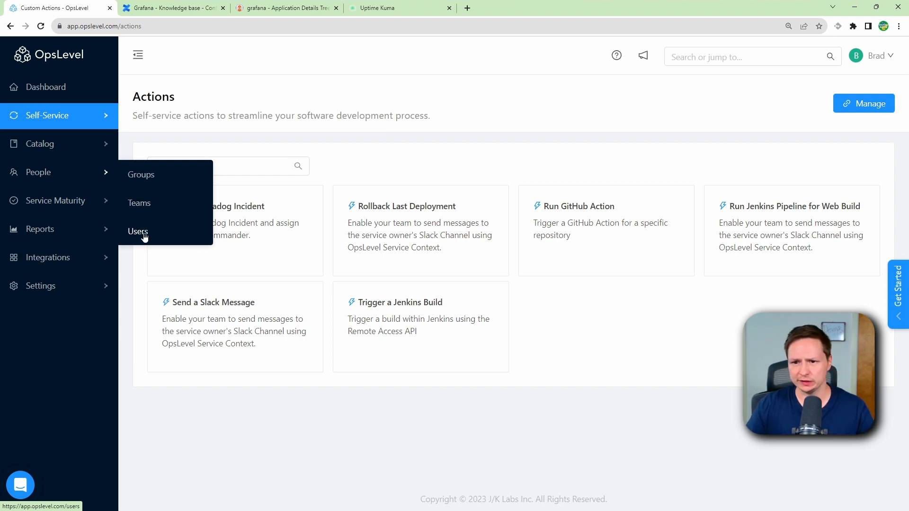
Step: Show the Users page listing the four account users and their roles
click(139, 231)
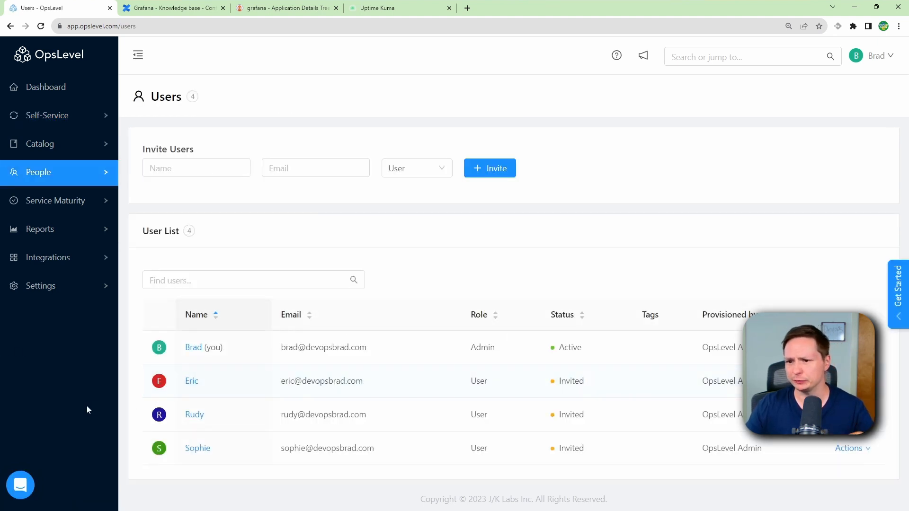
mouse_move(65, 401)
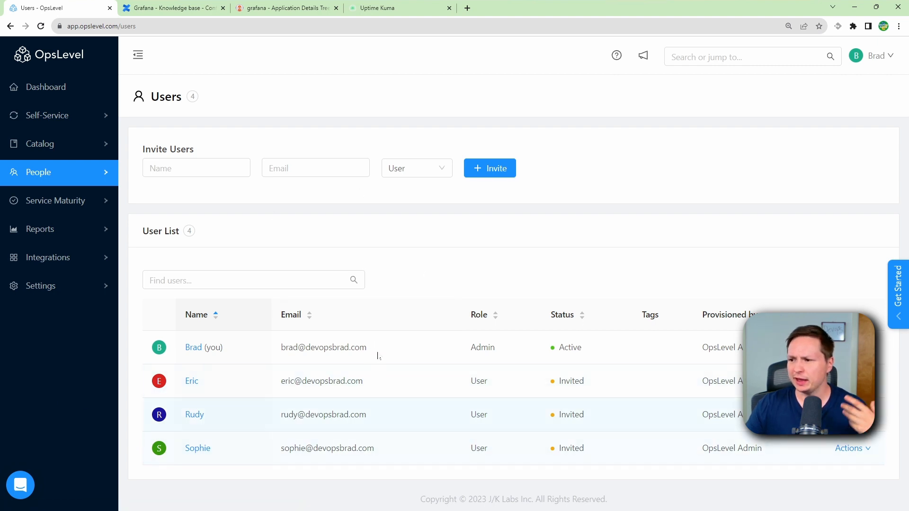
Step: Show the Teams page listing the five teams with managers and pass rates
click(38, 172)
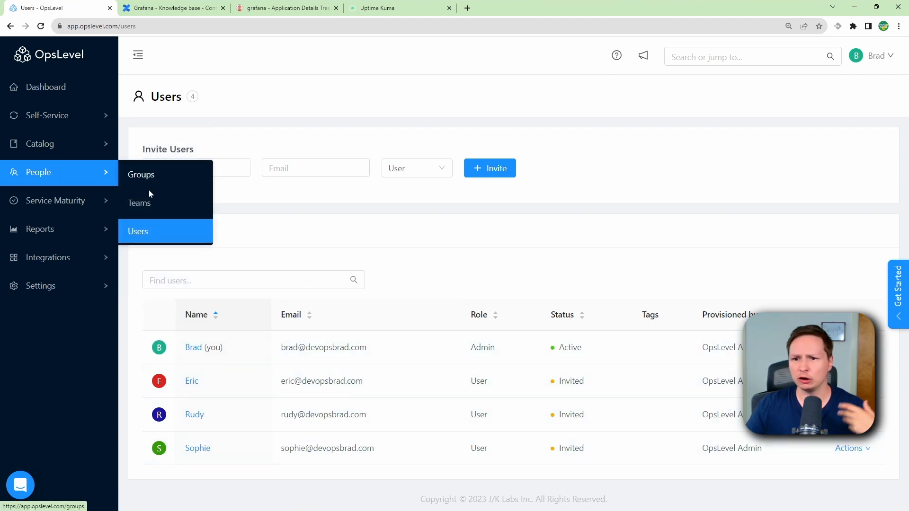
click(138, 231)
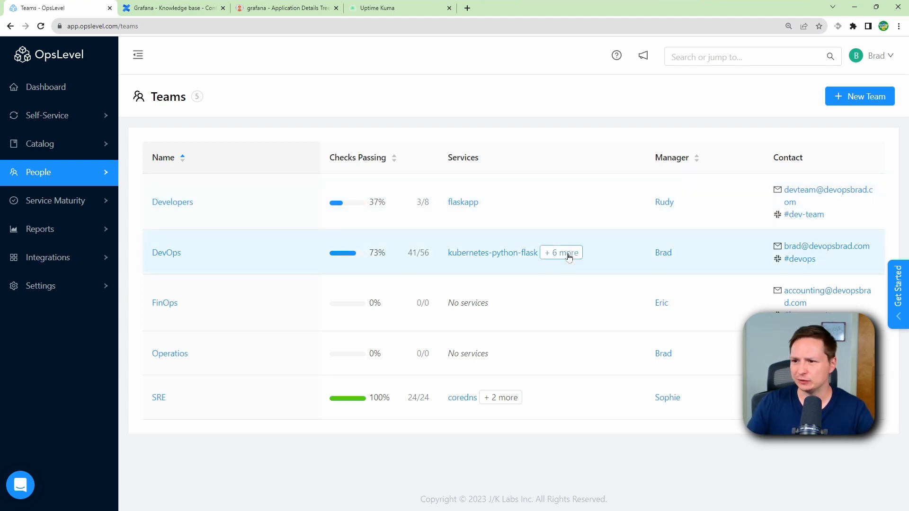
Step: Expand the DevOps and SRE service lists, then start editing the DevOps team
click(560, 252)
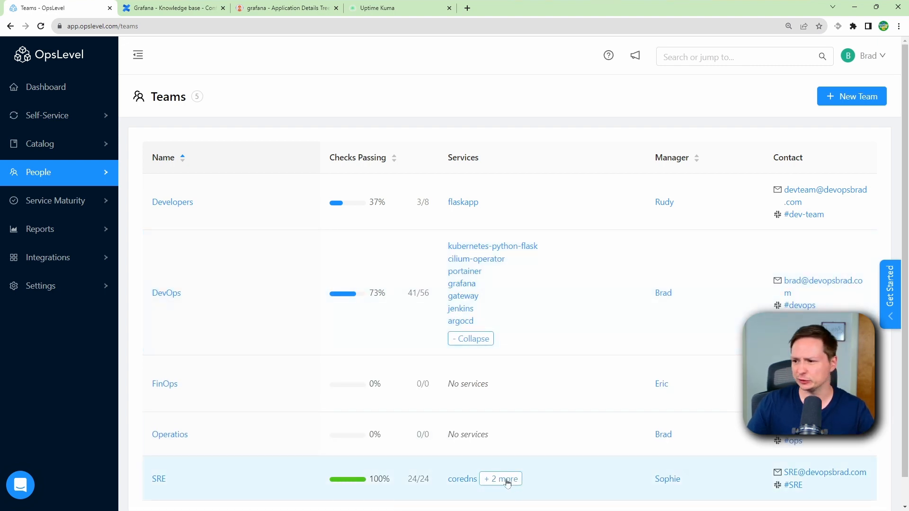
click(500, 479)
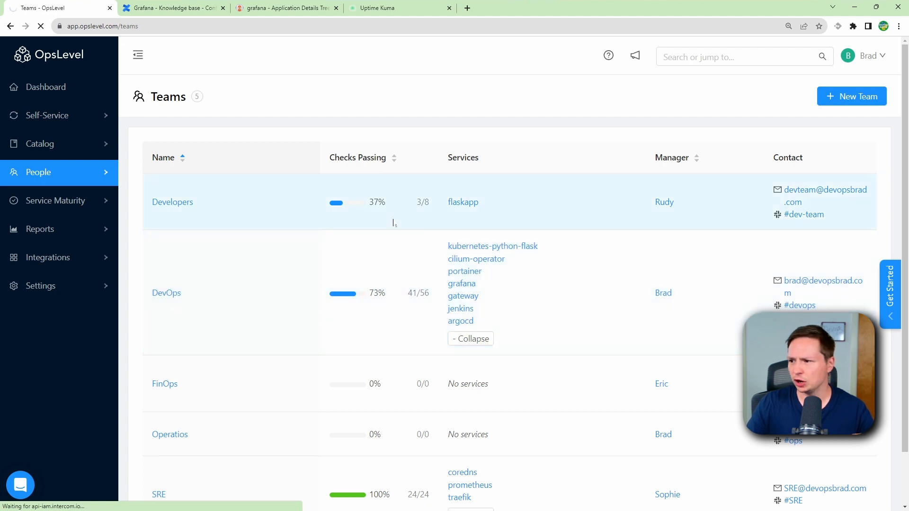
click(166, 292)
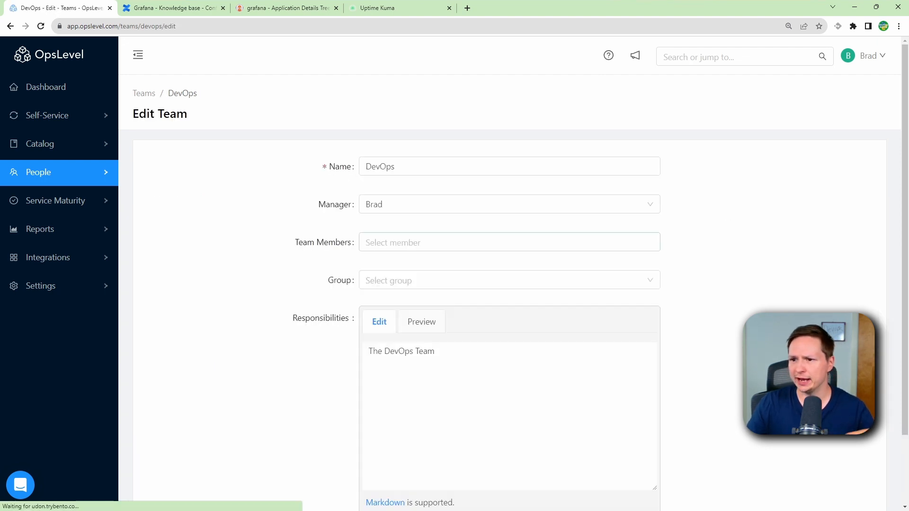
Step: Add Rudy as a member of the DevOps team and save
click(509, 243)
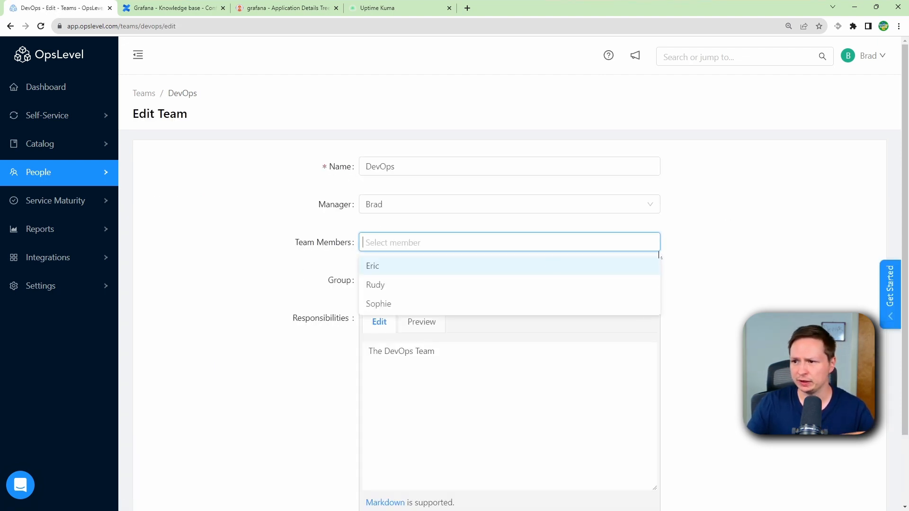
click(376, 285)
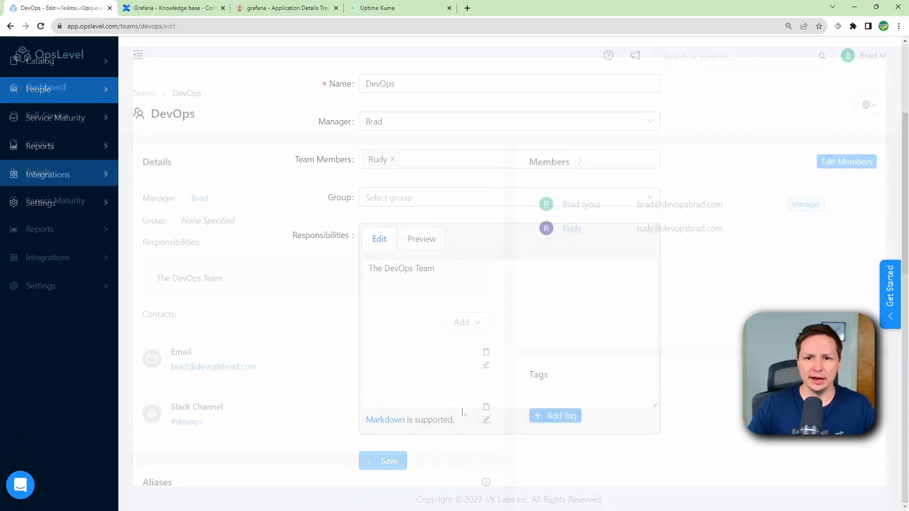
click(383, 462)
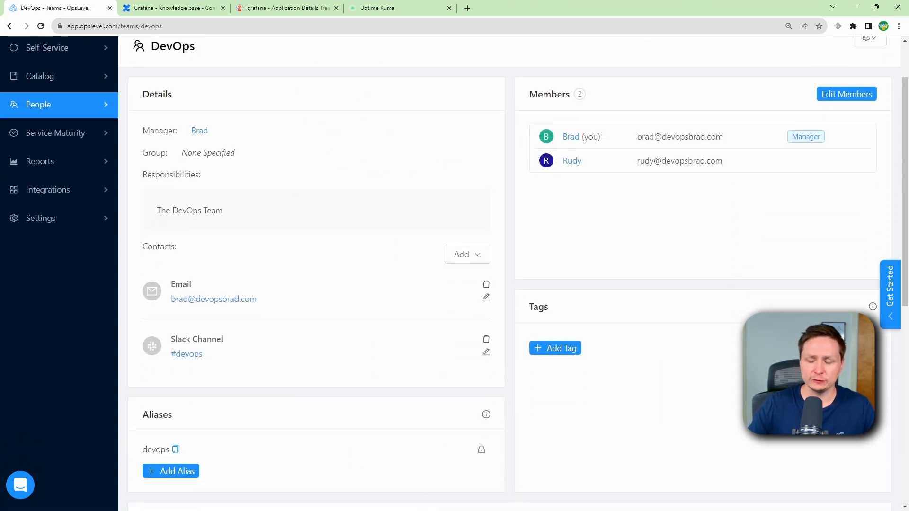
scroll(down, 3)
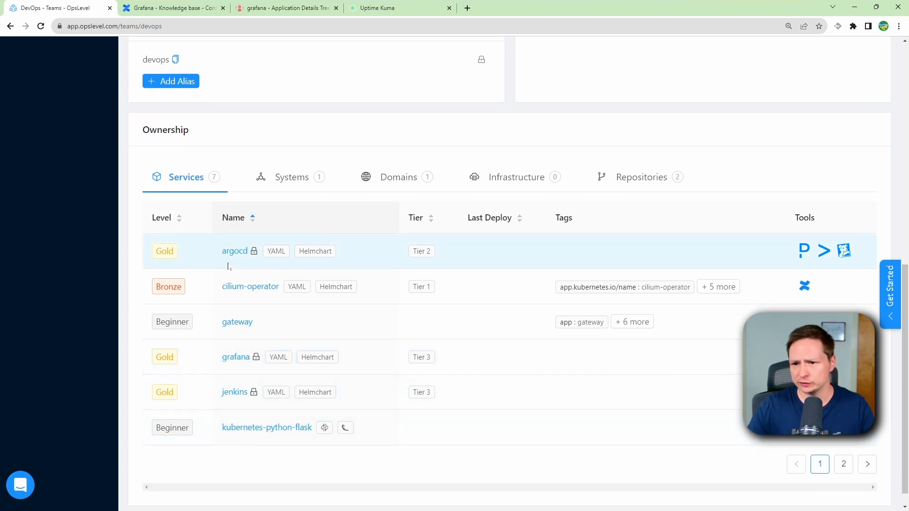
mouse_move(237, 322)
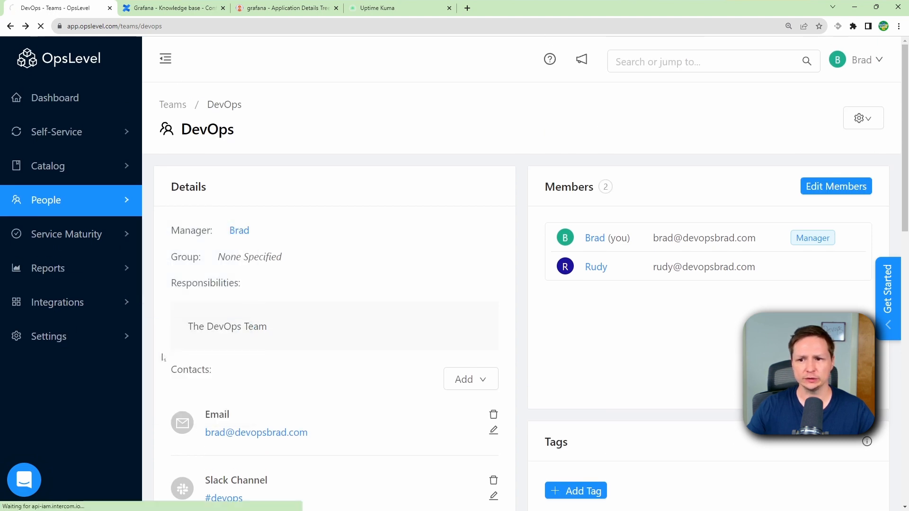
Step: Go to account Settings and scroll past integrations, tiers and lifecycles to the Levels section
click(48, 336)
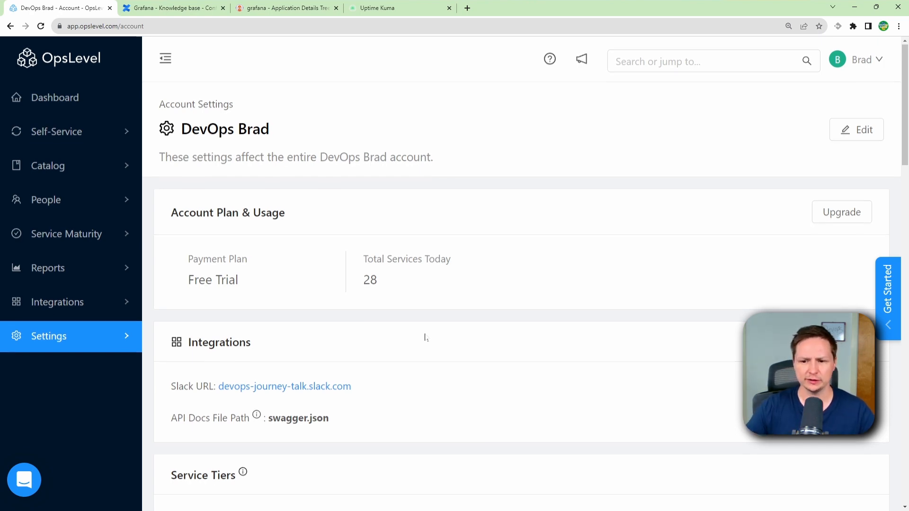
scroll(down, 3)
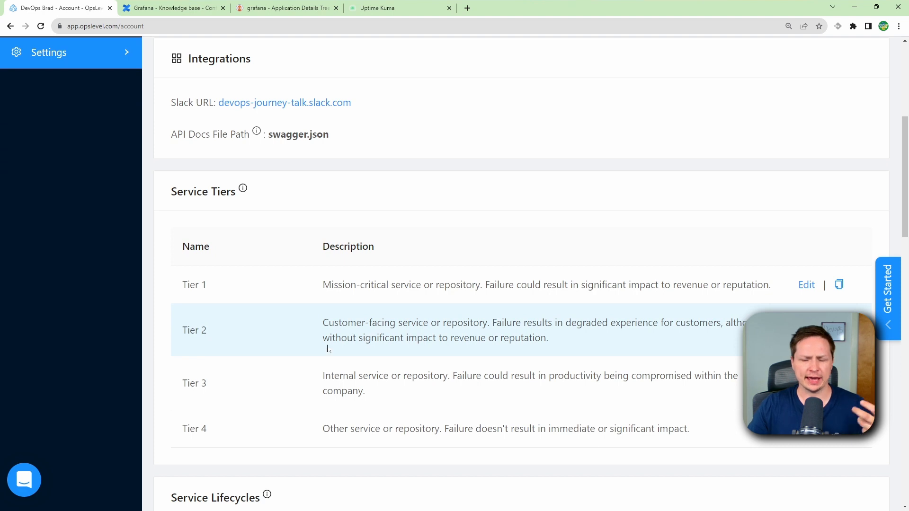
mouse_move(265, 367)
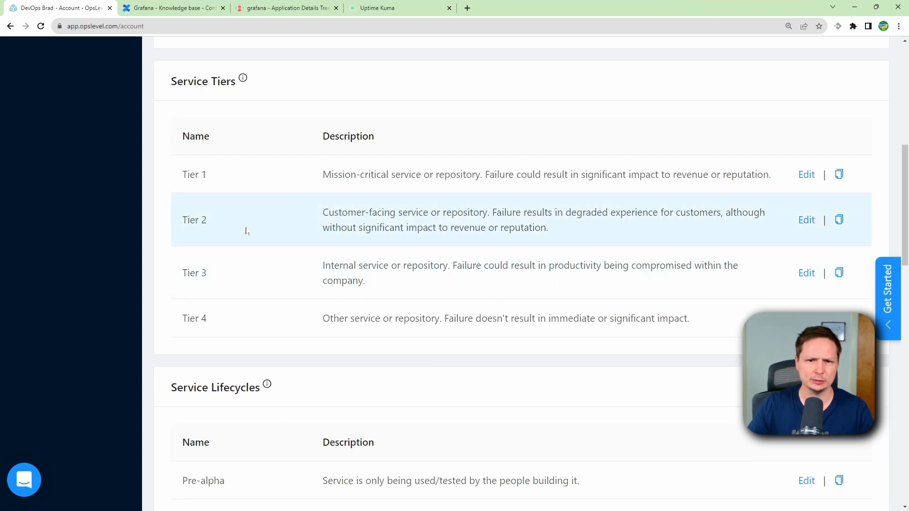
scroll(down, 3)
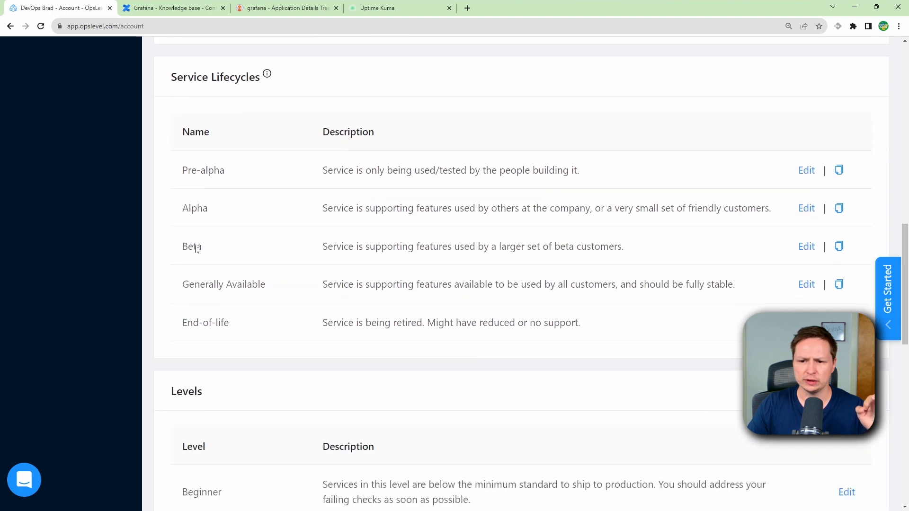
scroll(down, 3)
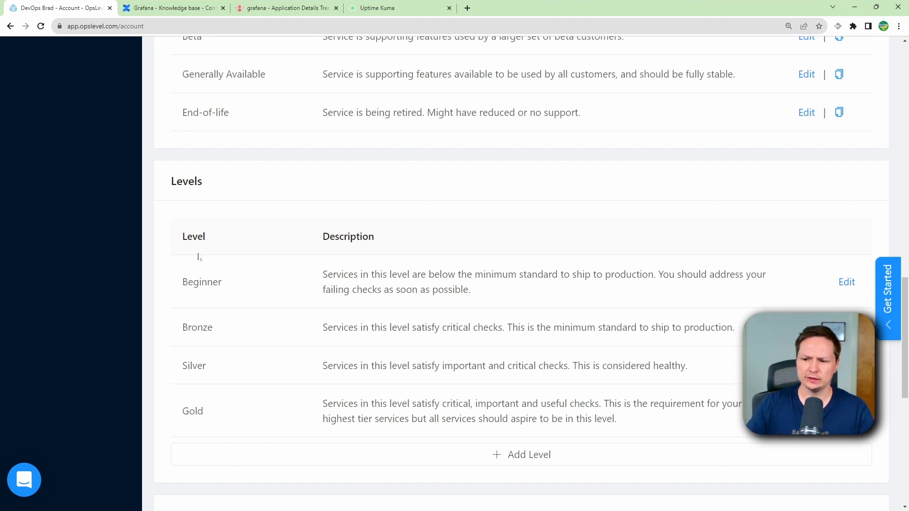
Step: Add a Platinum level after Gold, described as 'This is the best level for our services'
click(521, 454)
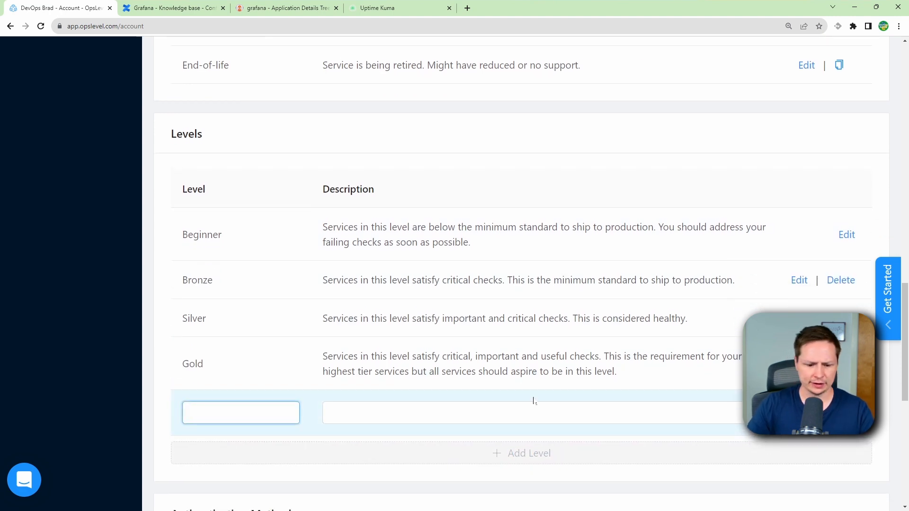
text(Plati)
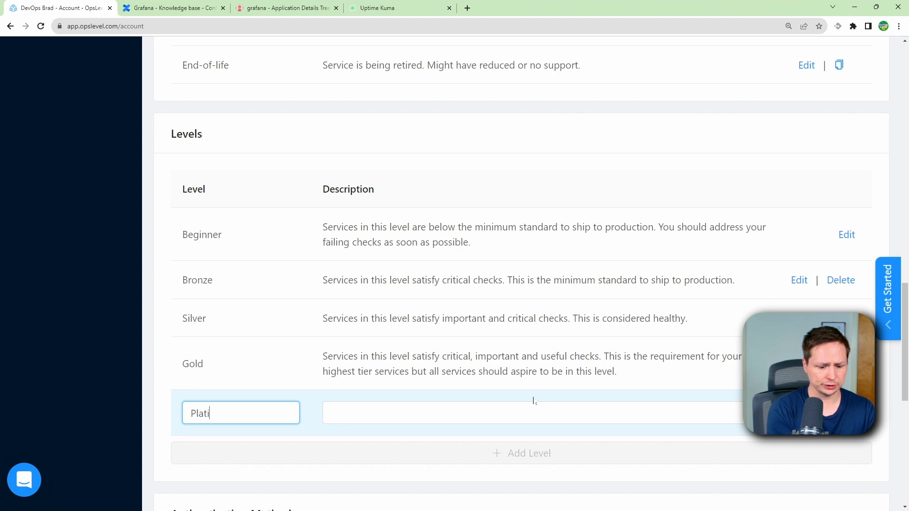
text(This is t)
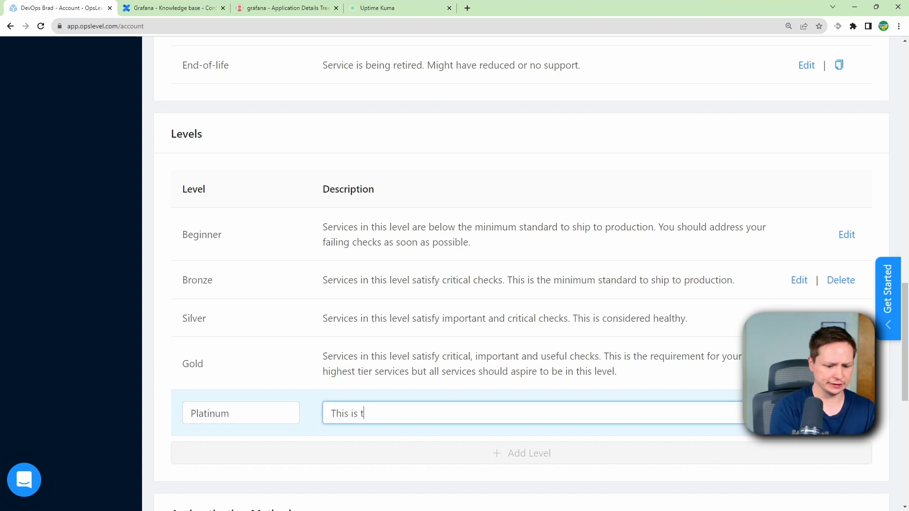
text(he best level for our)
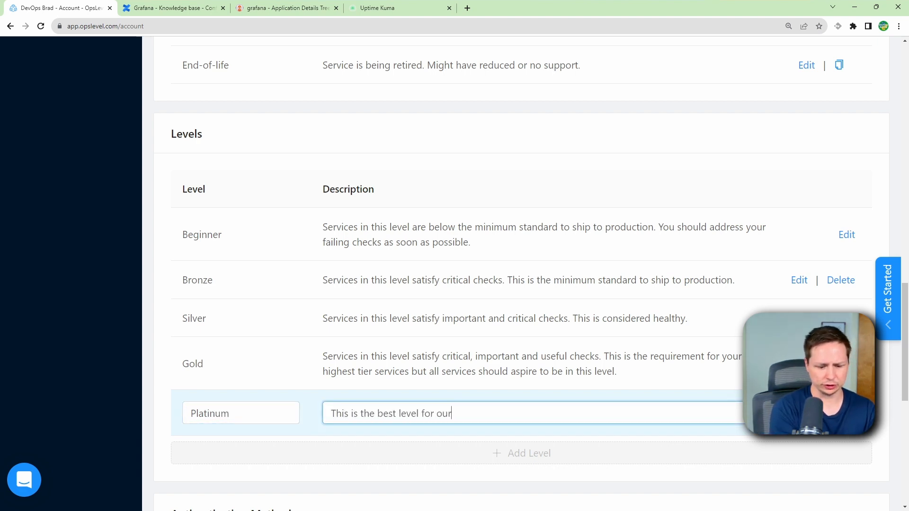
text(services)
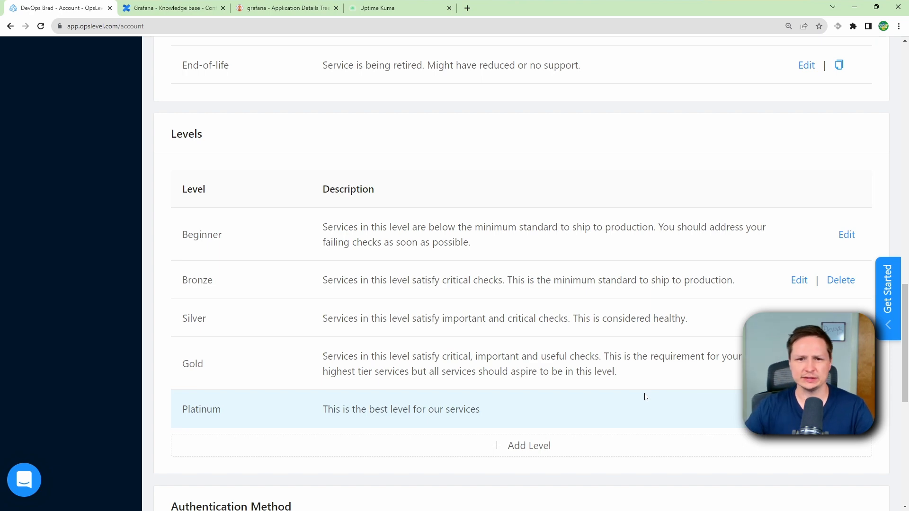
scroll(up, 3)
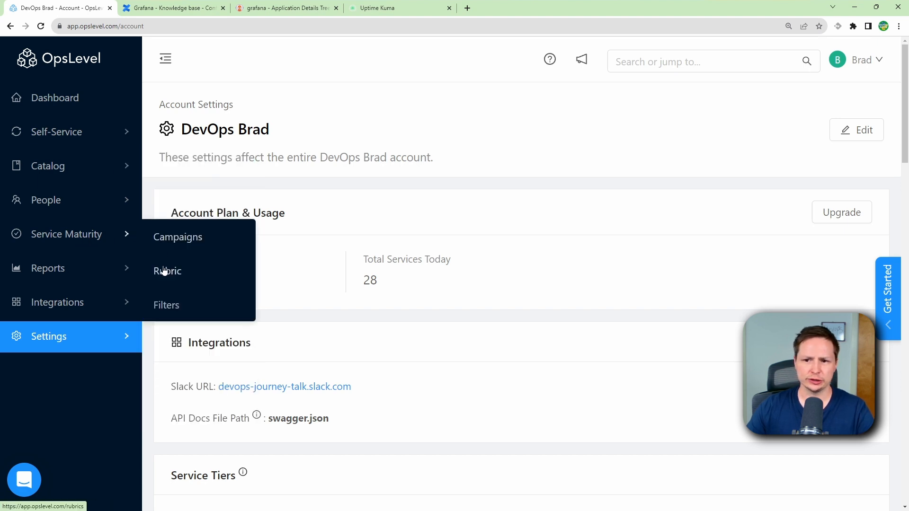
Step: In the Service Maturity rubric, create a Has API Docs check under the Platinum column
click(168, 271)
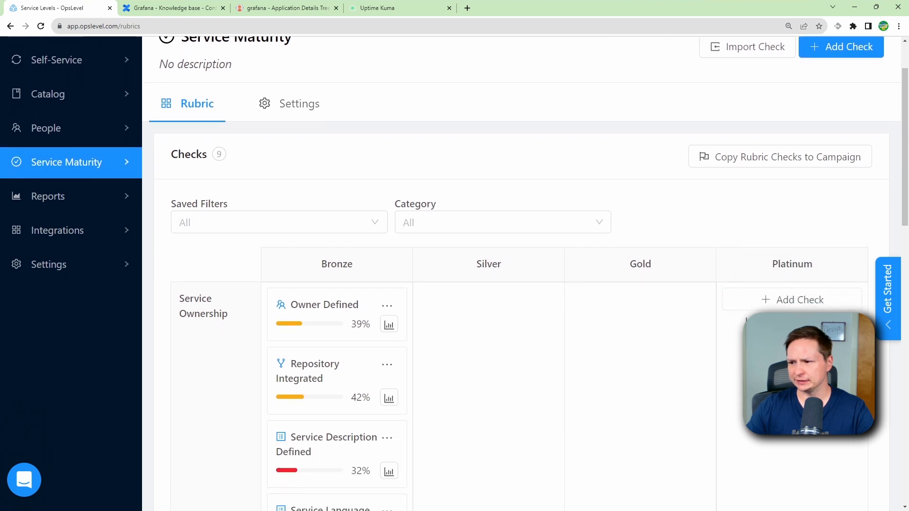
click(793, 300)
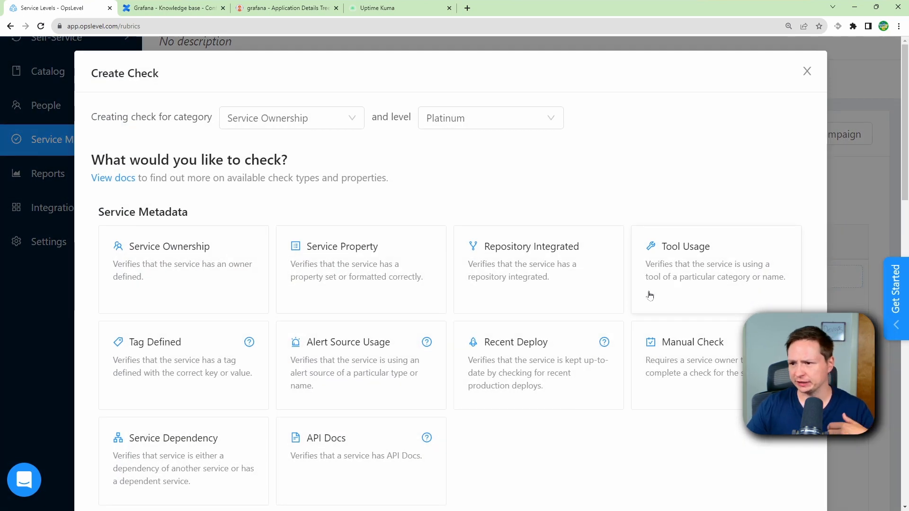
mouse_move(430, 478)
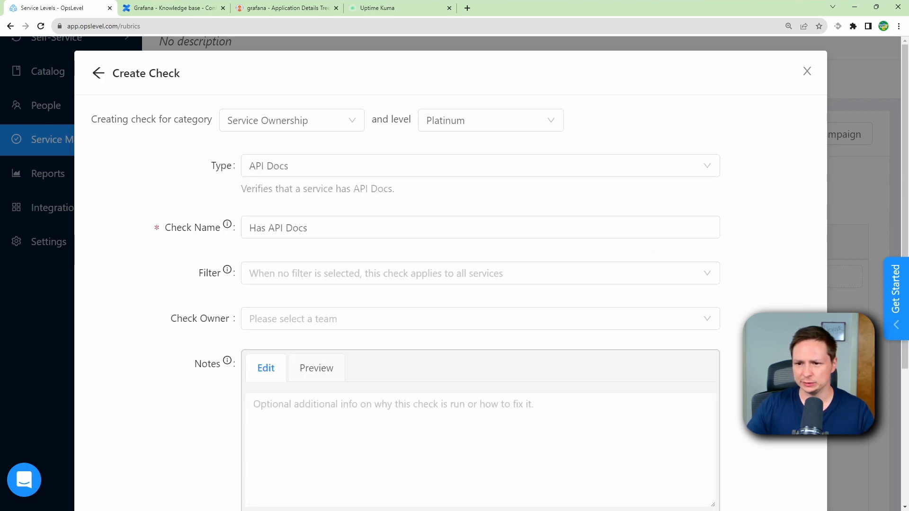
scroll(down, 3)
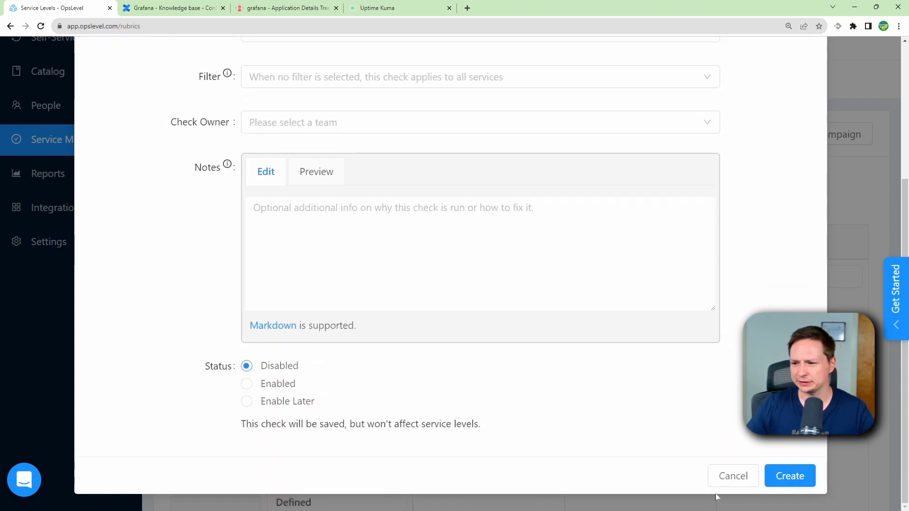
click(732, 475)
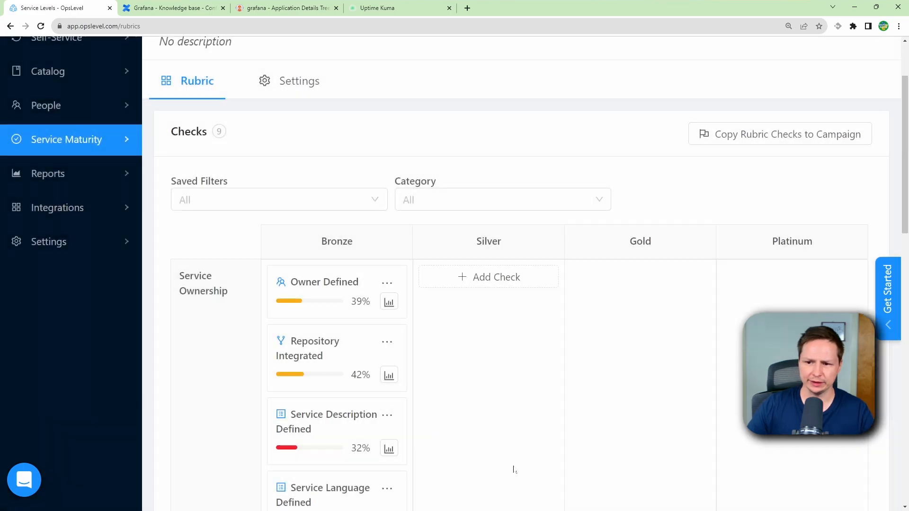